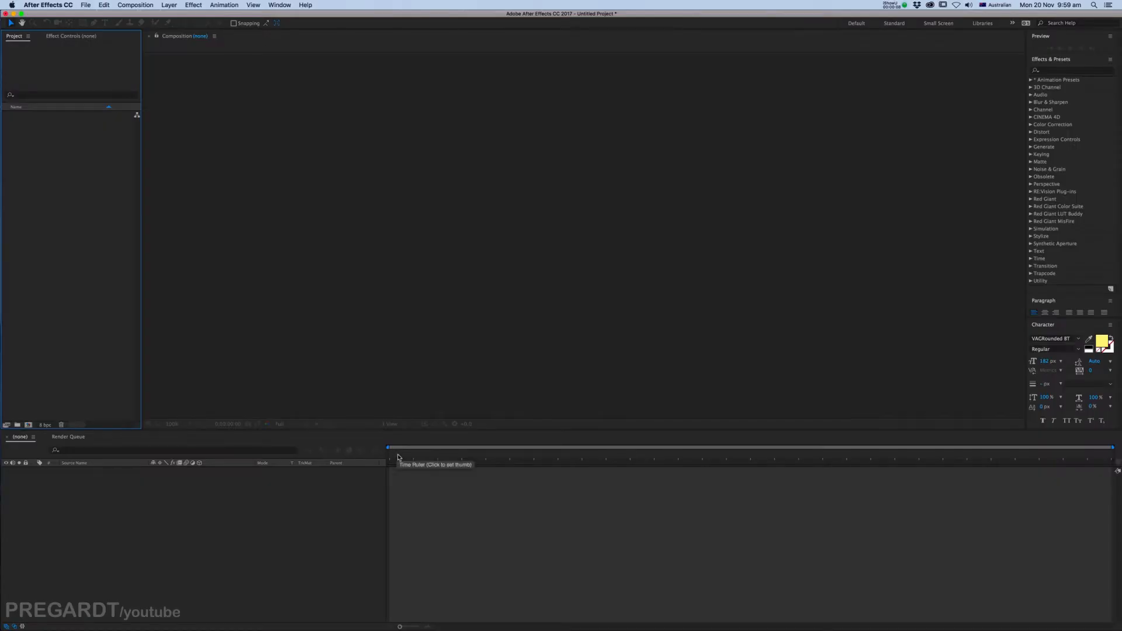
Create Comp 1 from the HDTV 1080 25 preset (1920×1080, 25 fps)
click(135, 5)
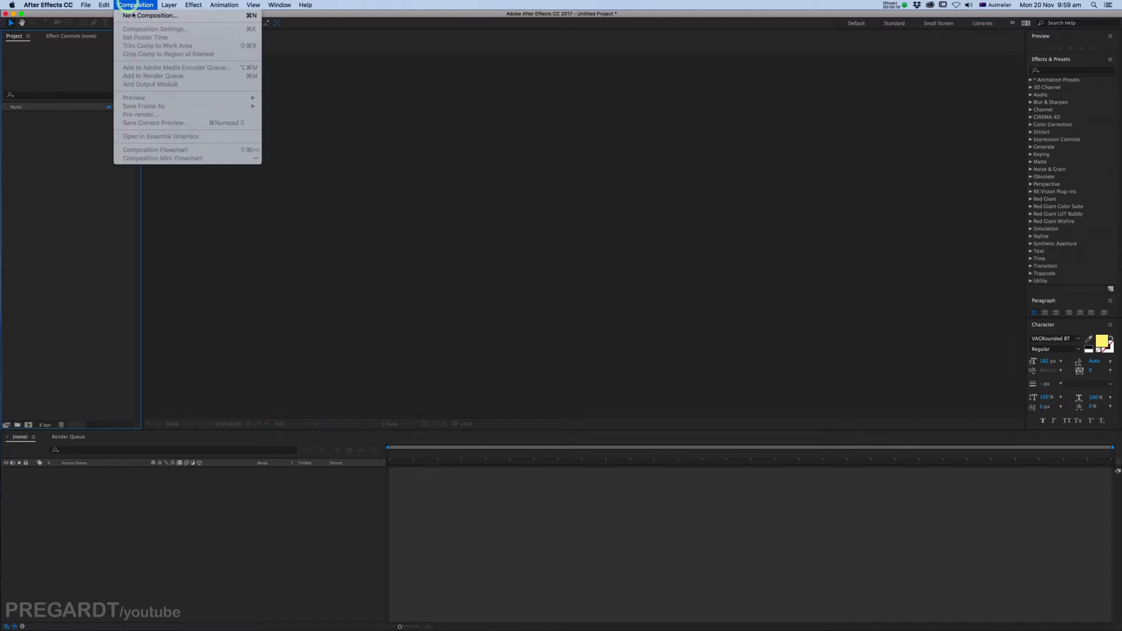
click(142, 15)
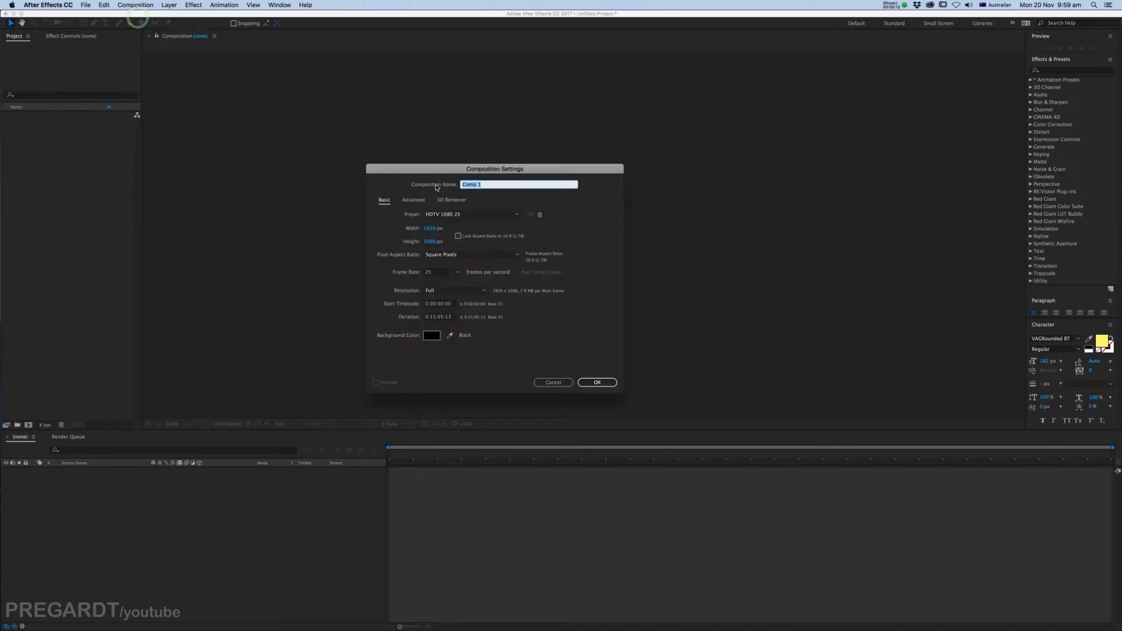
mouse_move(589, 425)
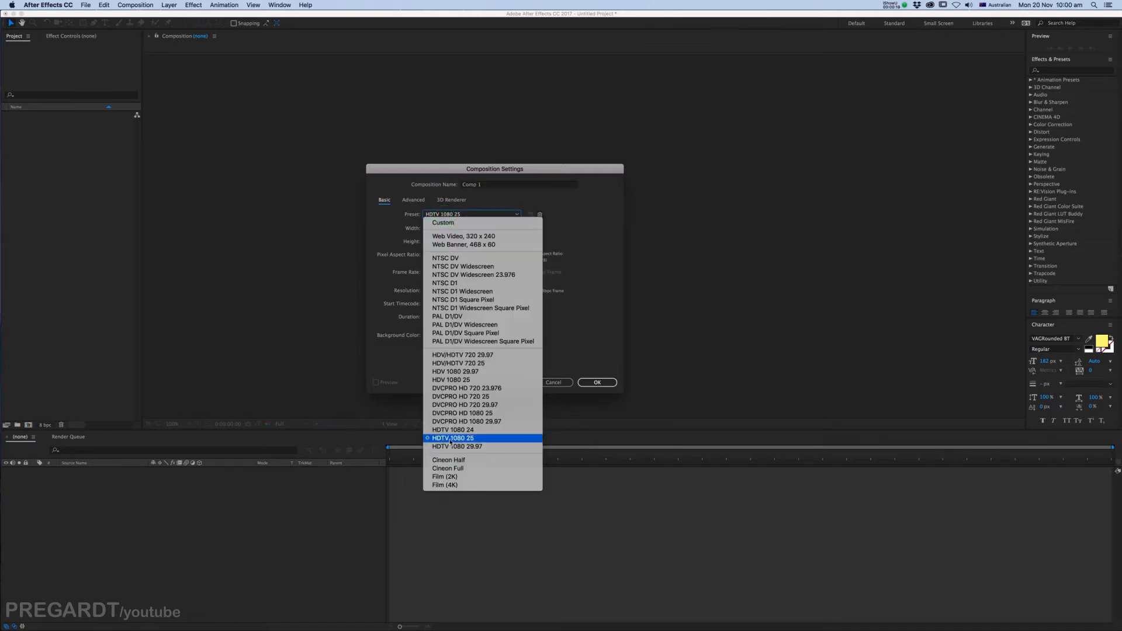
click(449, 437)
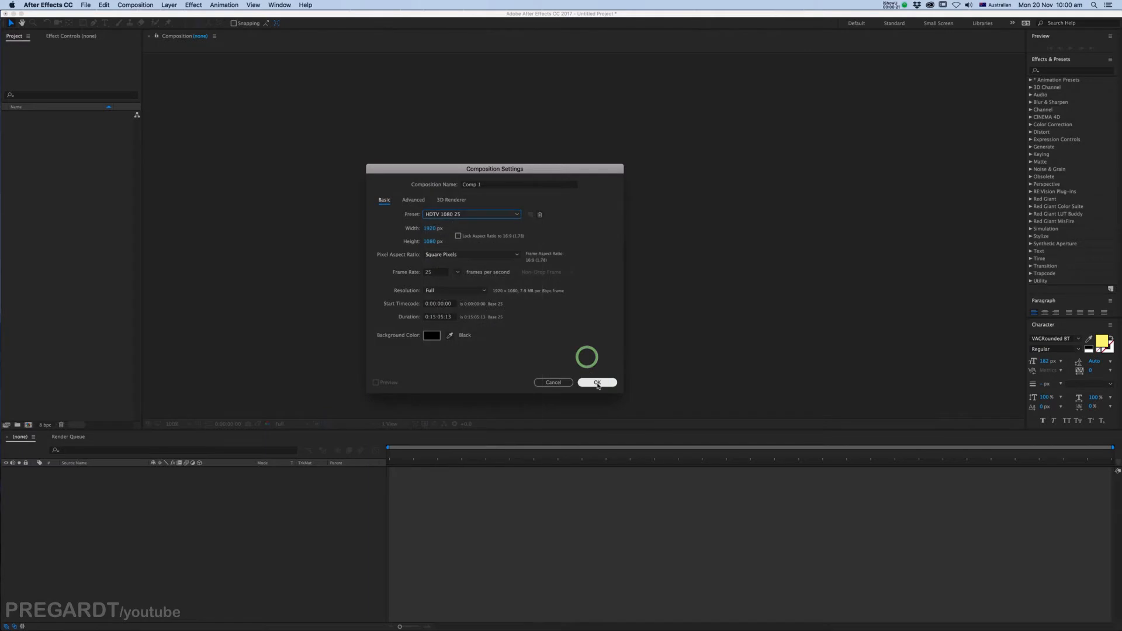
click(597, 382)
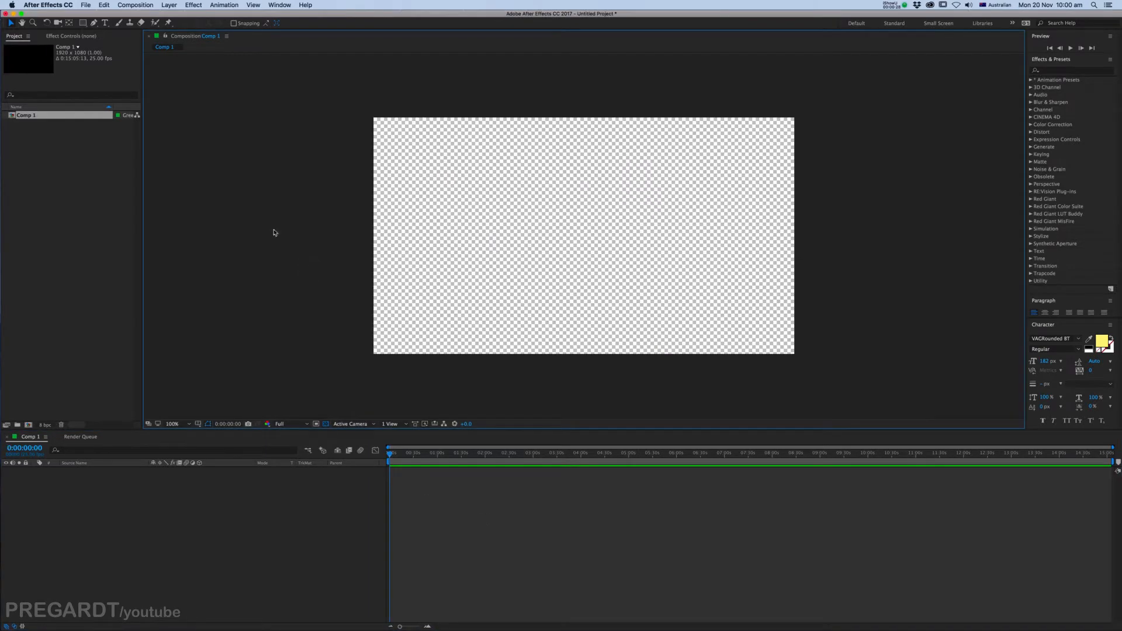
Add Dark Gray Solid 1, a full-frame dark gray solid, as the background
right_click(276, 233)
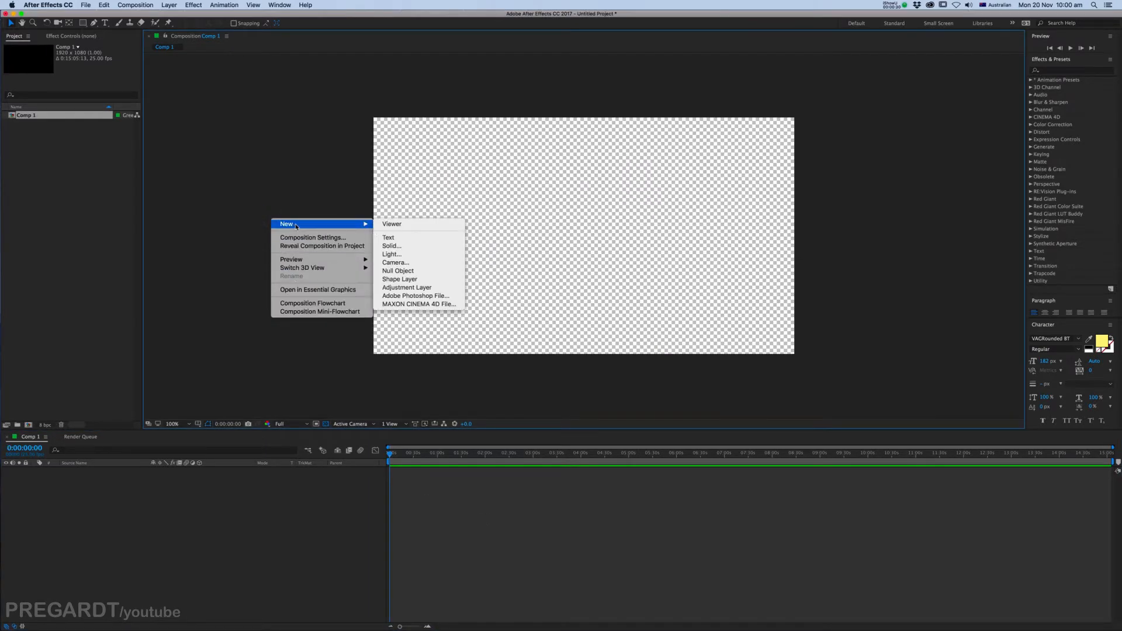
click(391, 245)
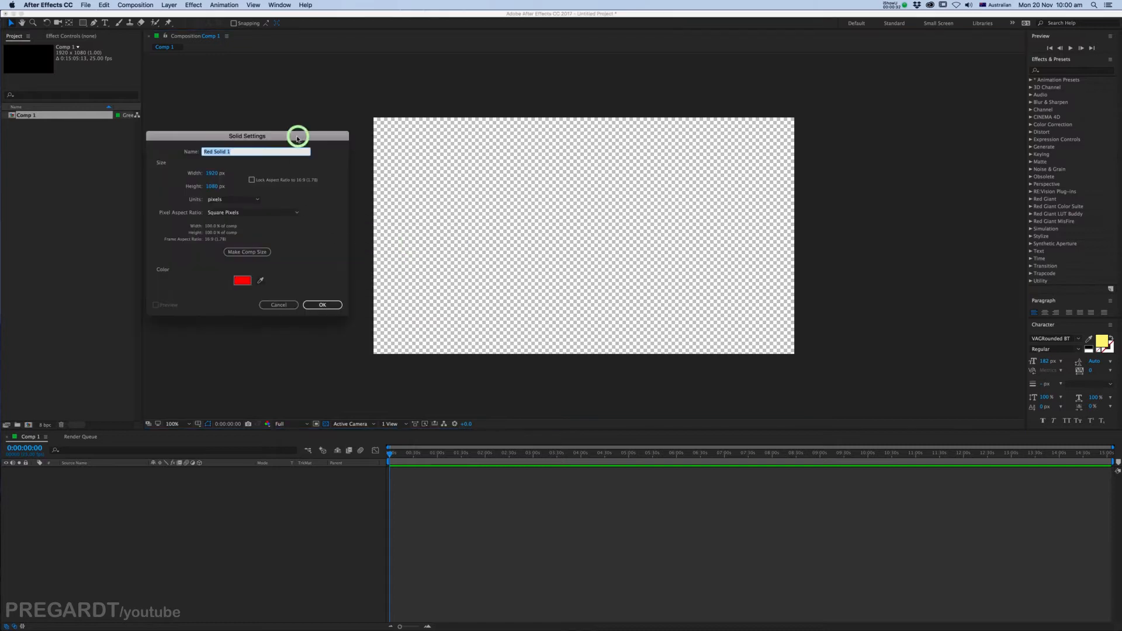
click(242, 280)
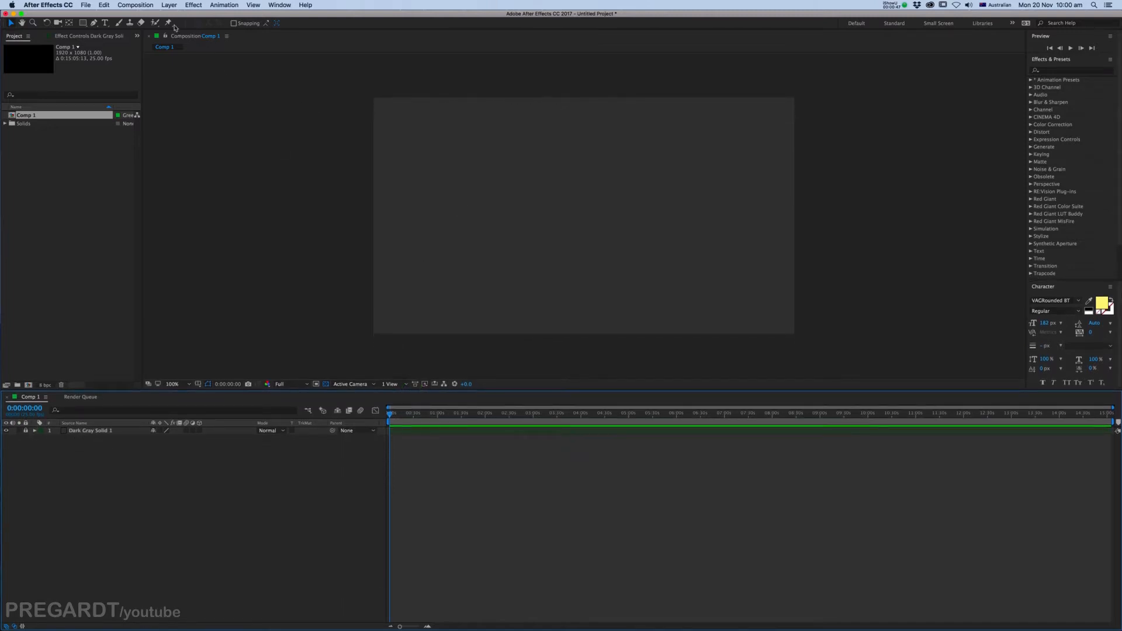
Add a new text layer reading 'Motion' in a script font
click(167, 5)
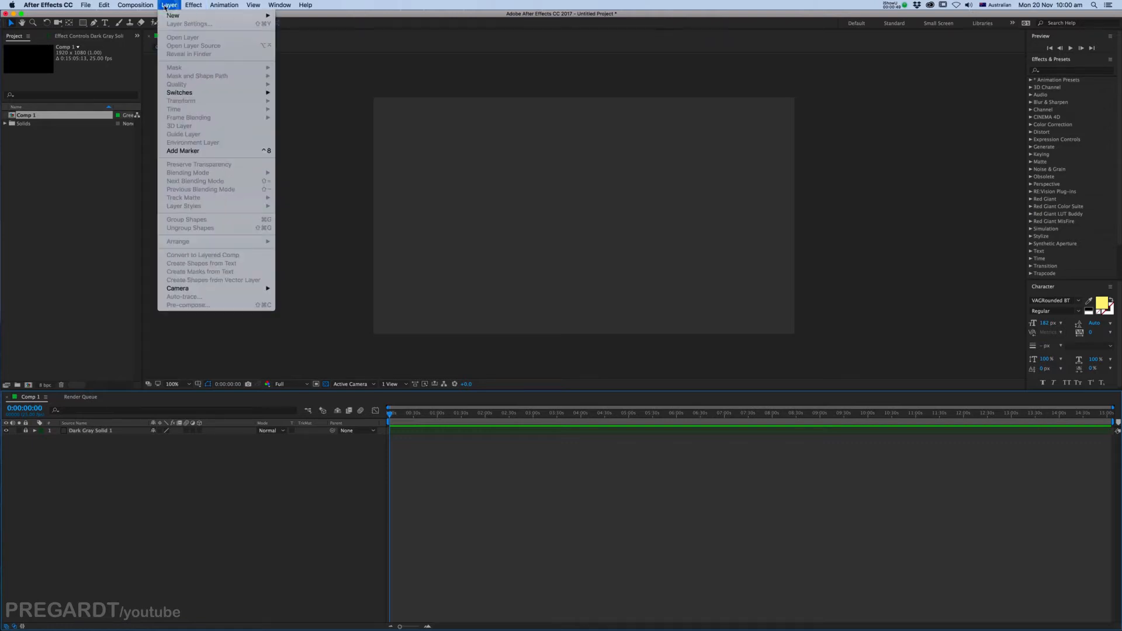
mouse_move(175, 15)
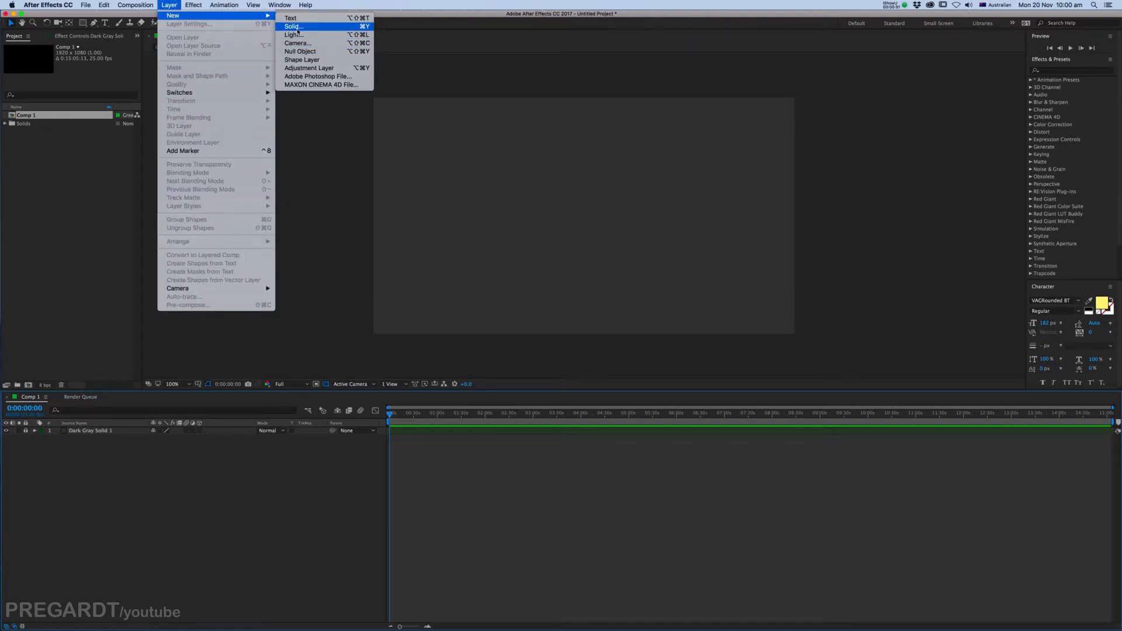
mouse_move(292, 19)
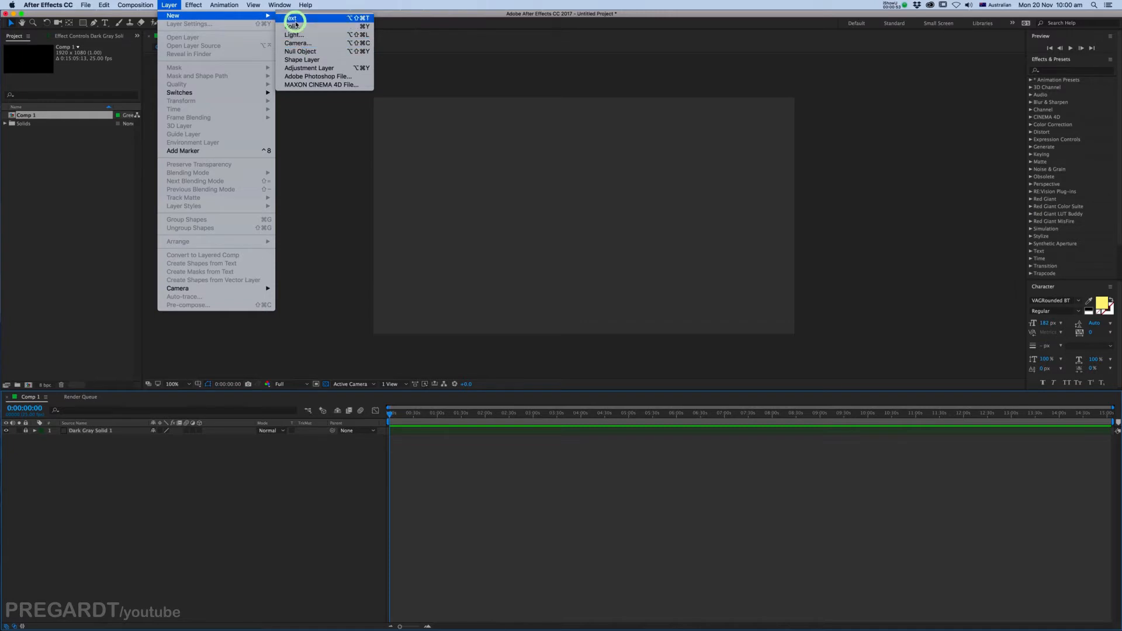
click(292, 16)
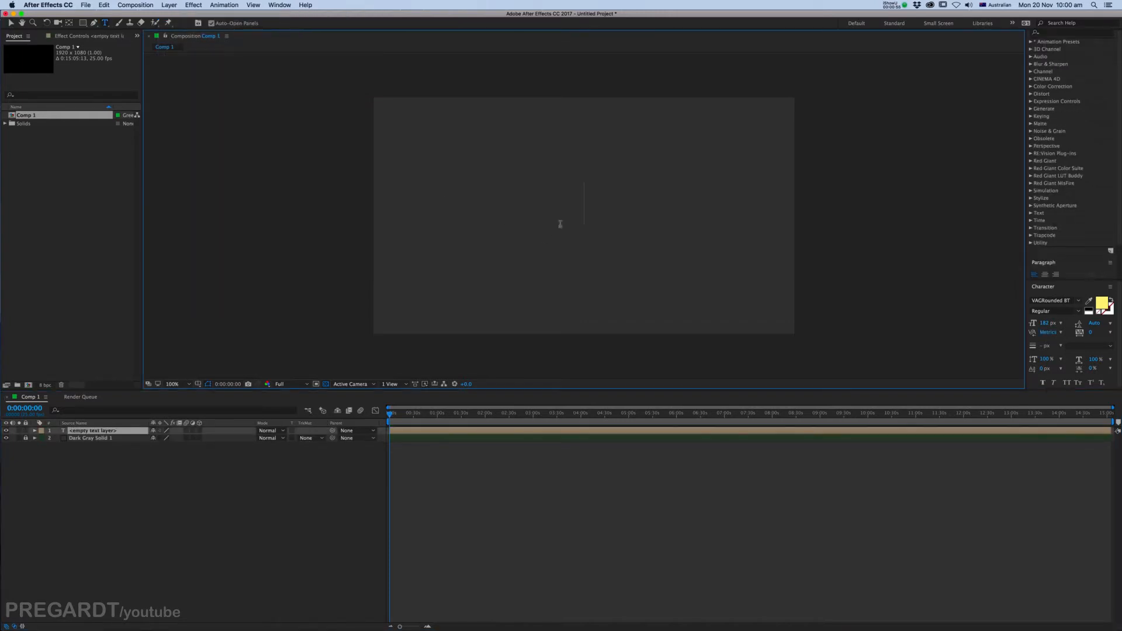
text(Motion)
click(1052, 300)
text(Beauty)
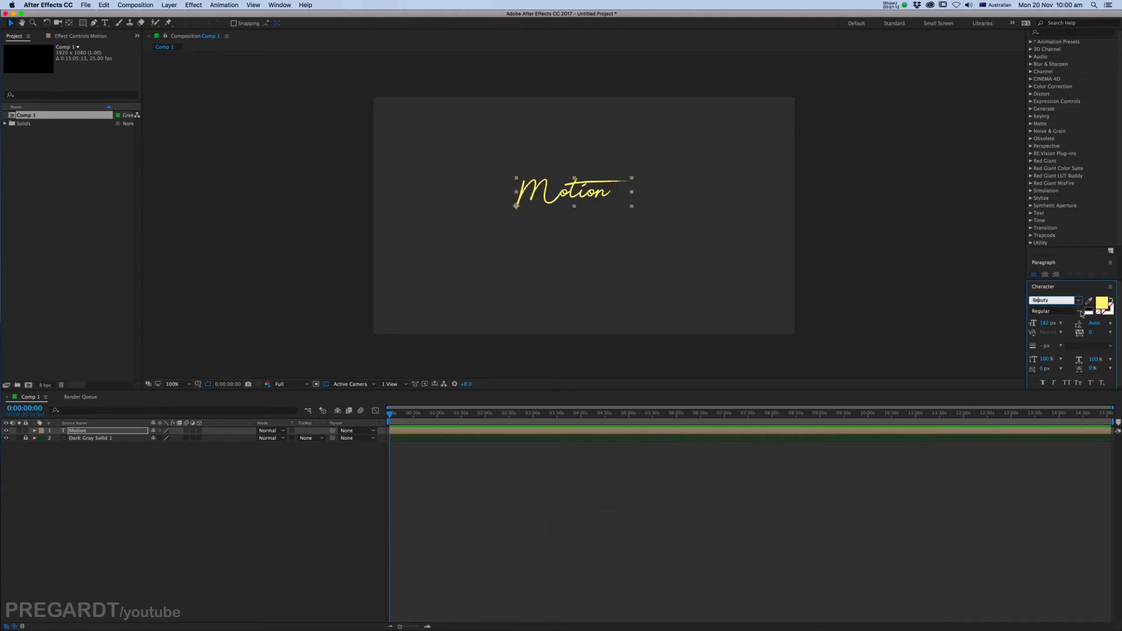
Colour the Motion text white via the Character panel's Text Color picker
click(1100, 304)
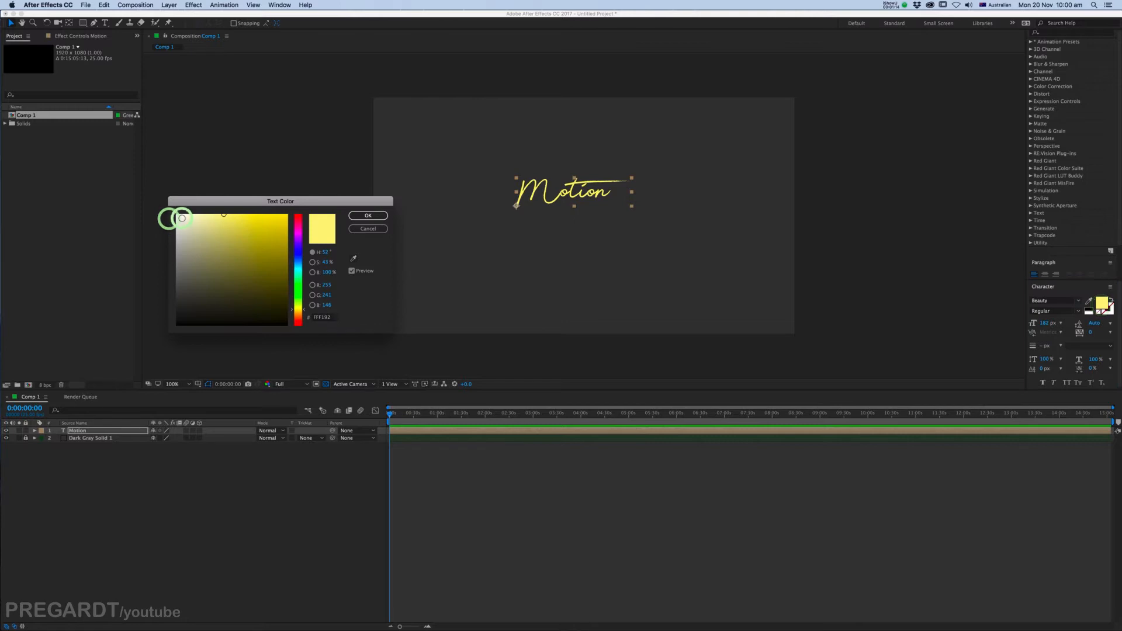
click(367, 215)
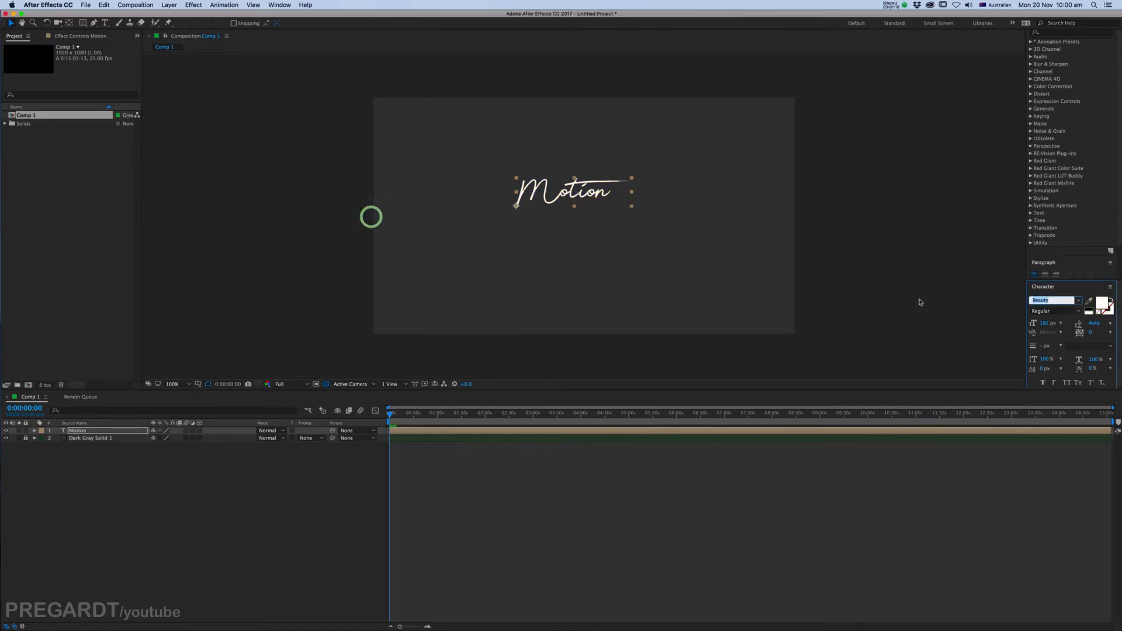
click(1104, 301)
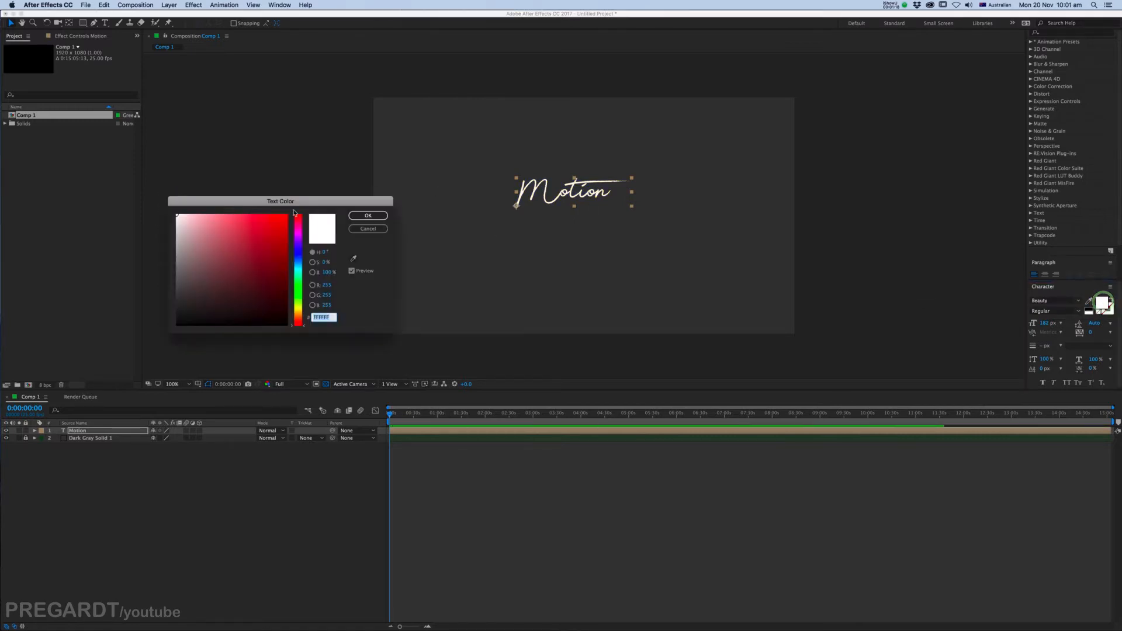
click(368, 215)
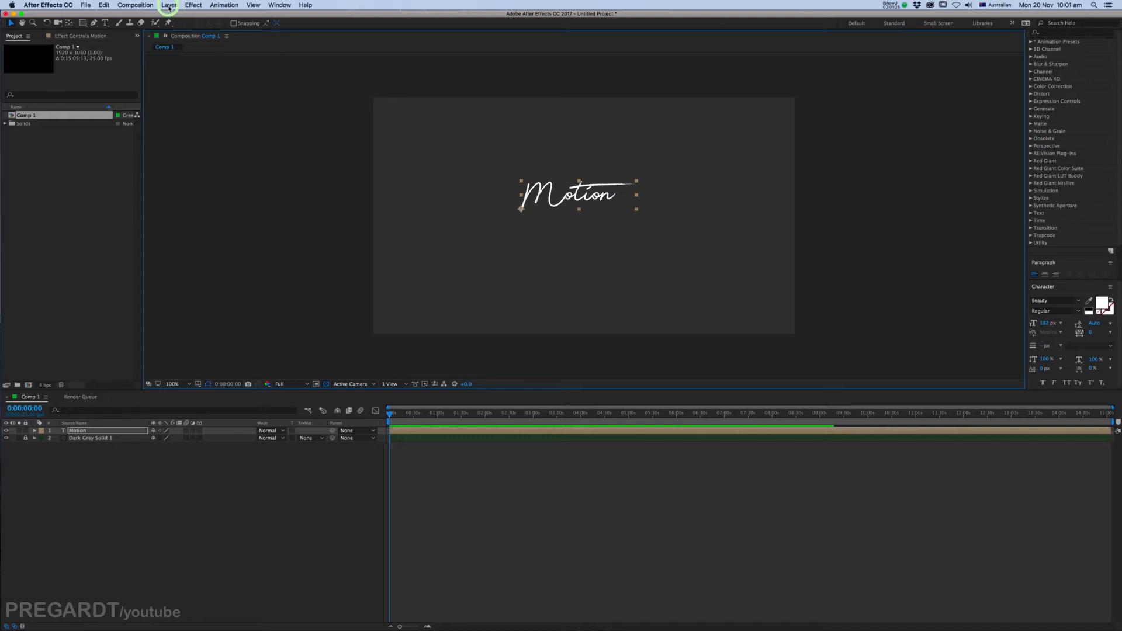
Add a second text layer reading 'DESIGN' below Motion
click(163, 4)
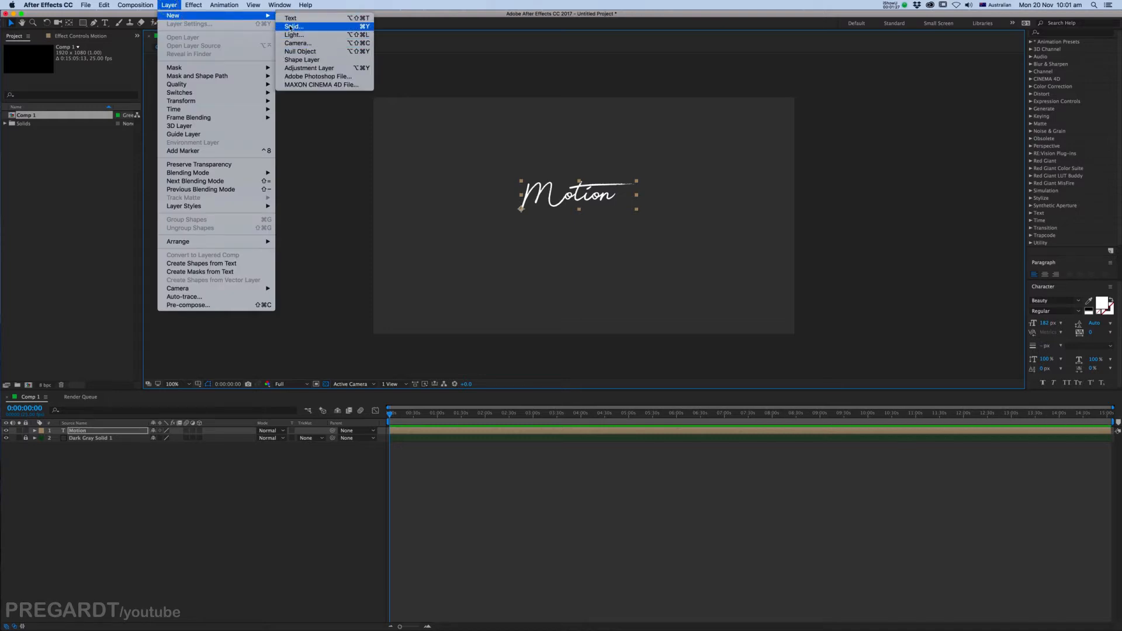
click(292, 15)
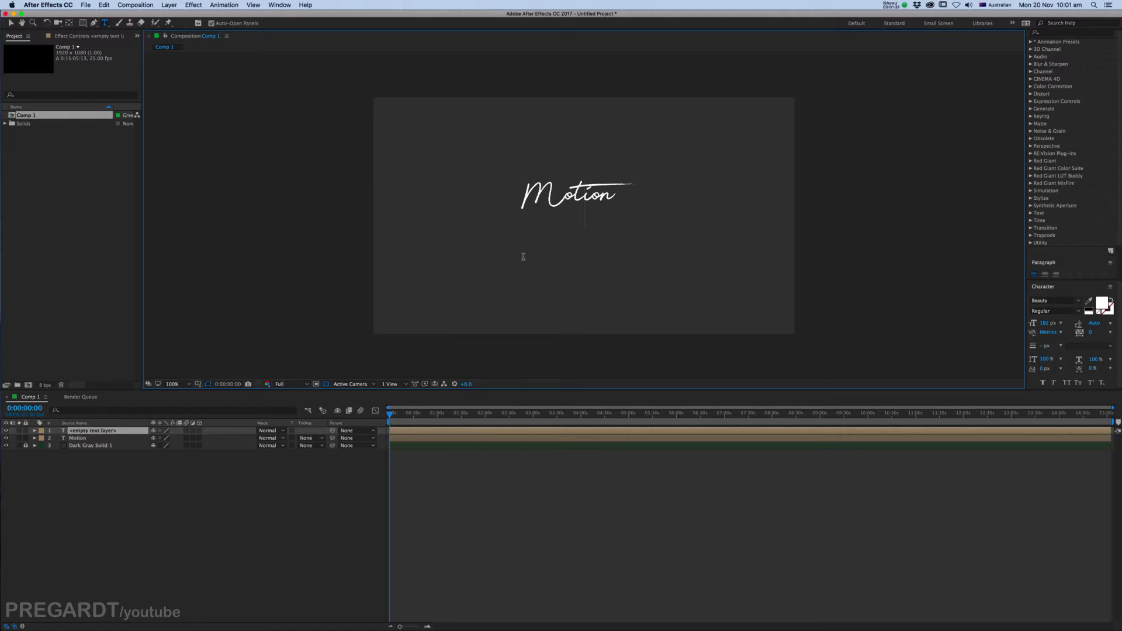
text(DESIGN)
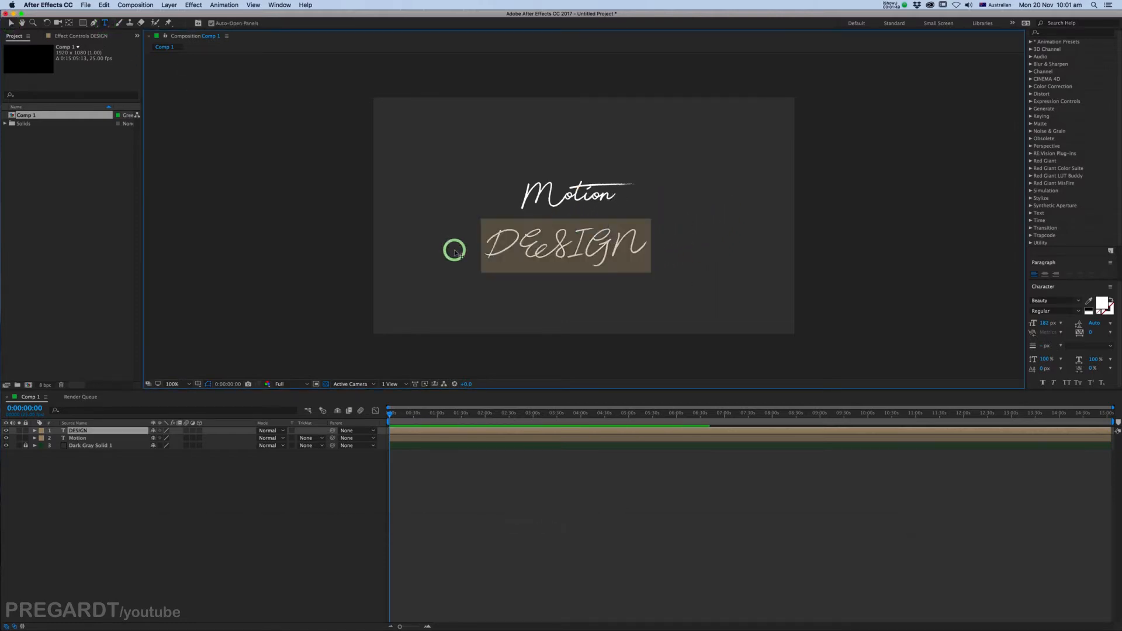
Set DESIGN in VAG Rounded Bold and colour it yellow
click(1051, 299)
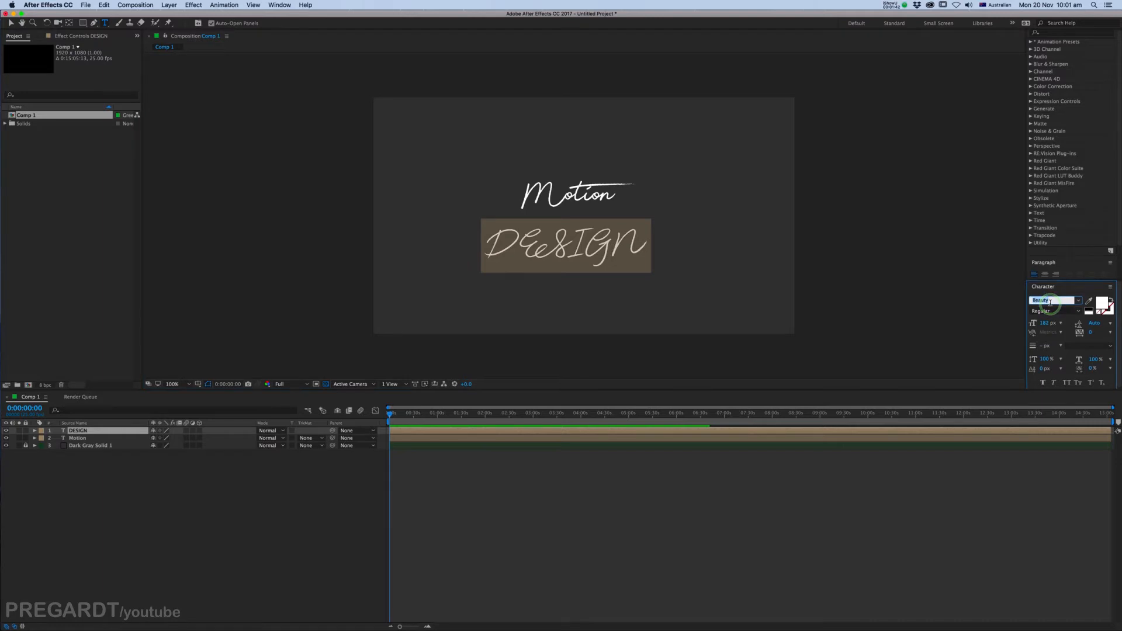
text(vag)
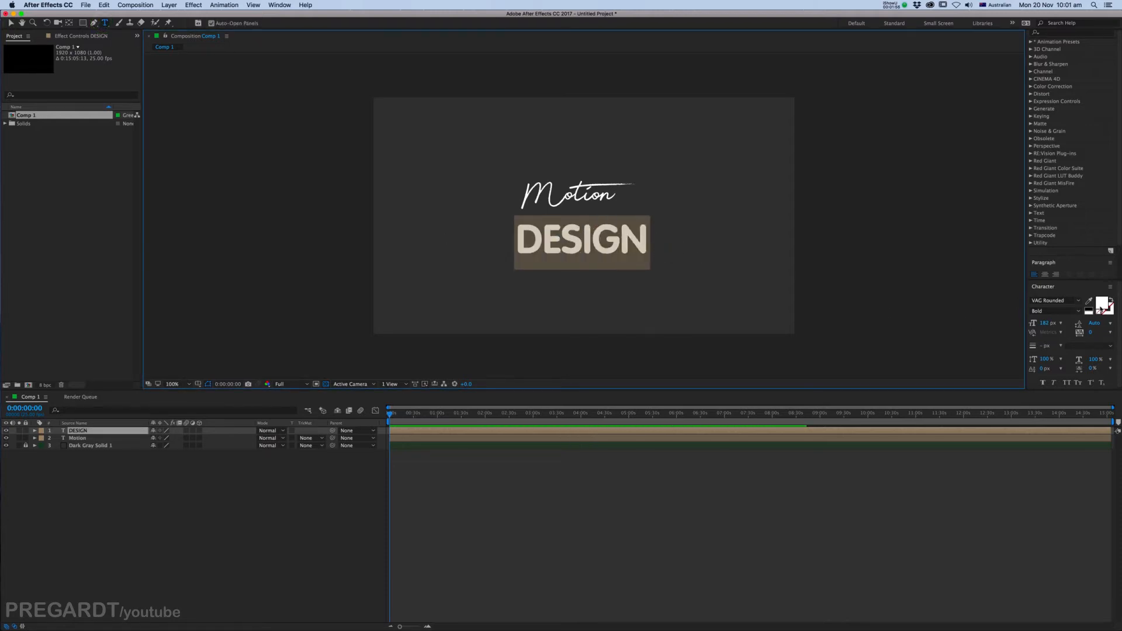
click(1100, 305)
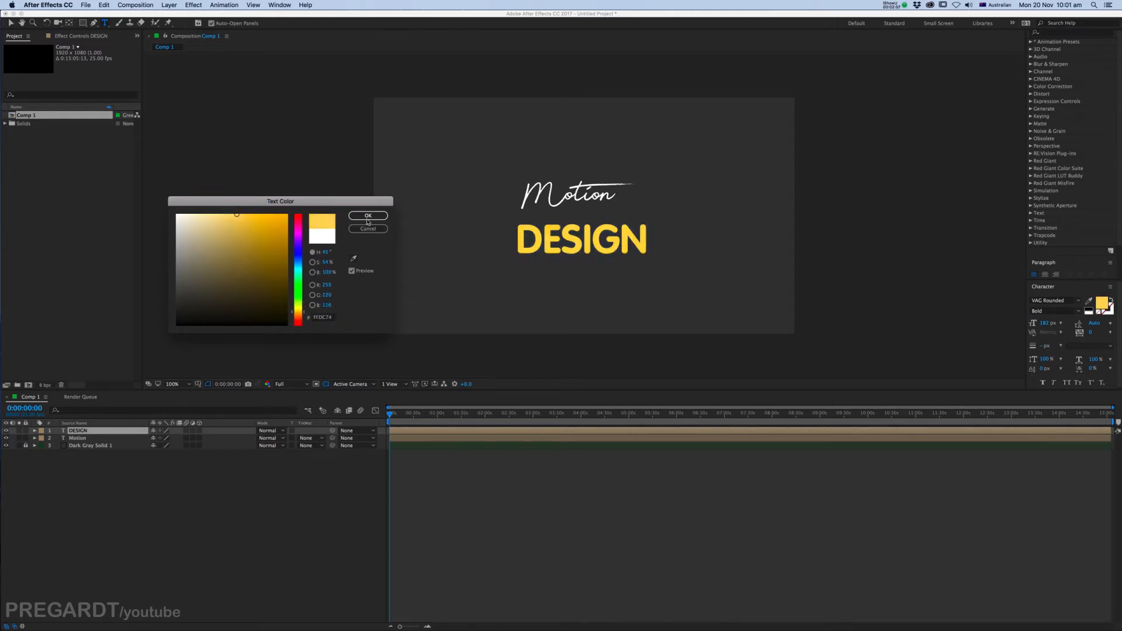
click(368, 215)
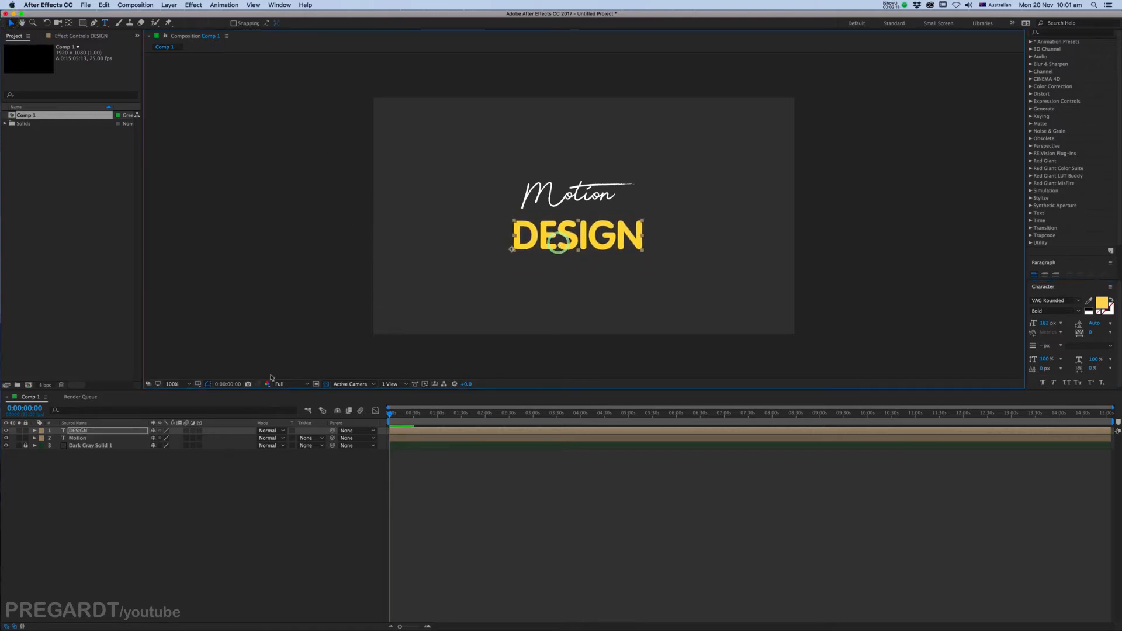
mouse_move(199, 383)
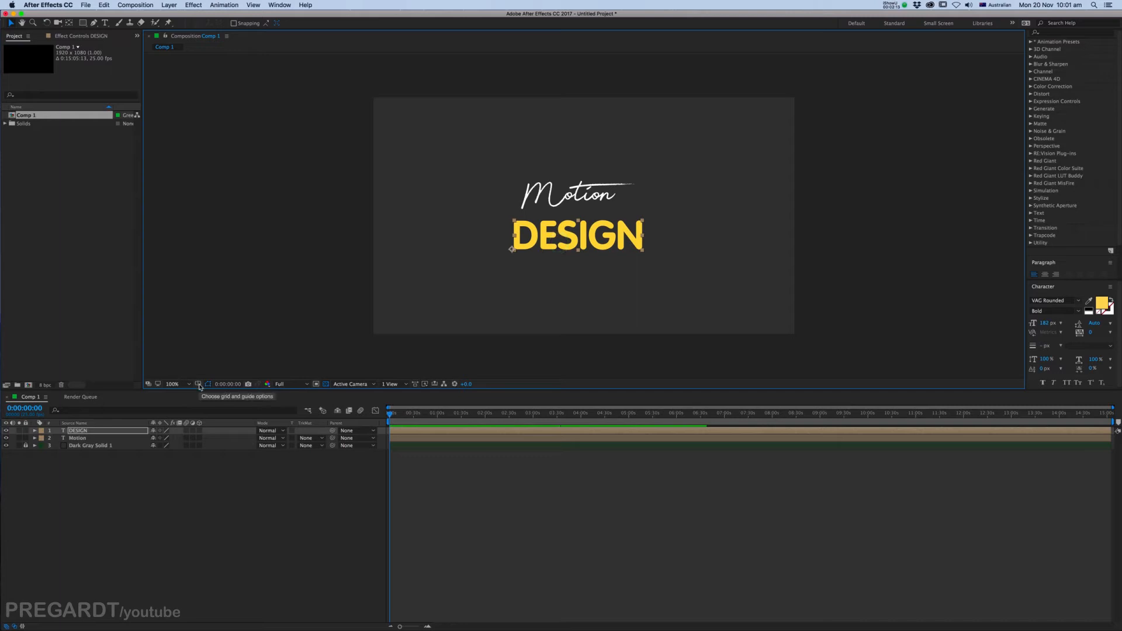
Select the Motion layer and zoom the viewer to 400% on its lettering
click(198, 383)
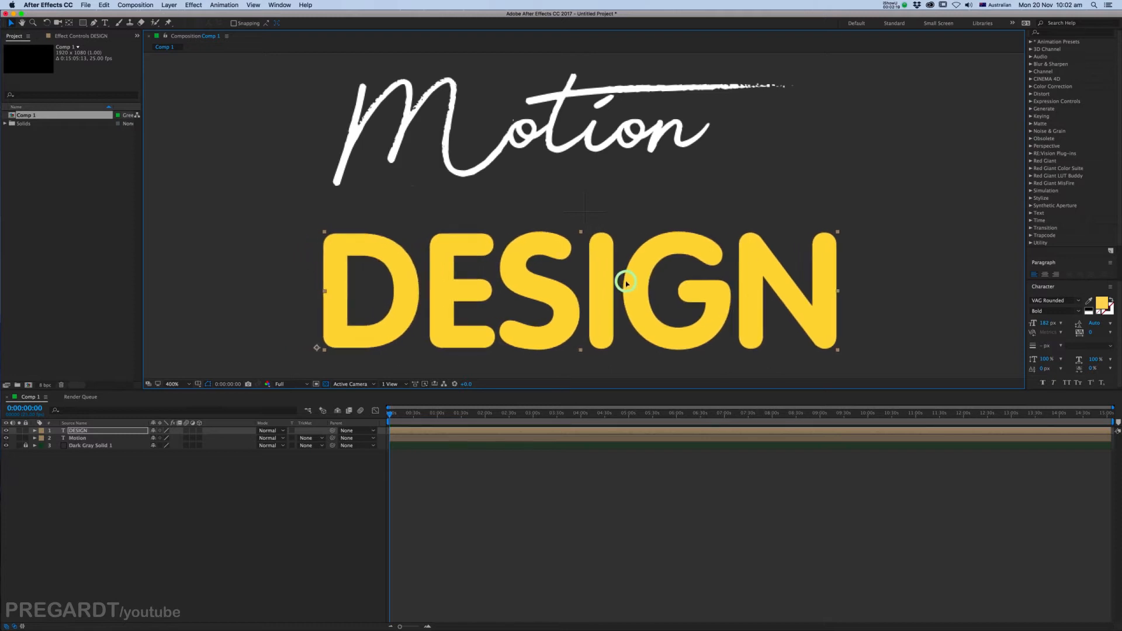
click(77, 437)
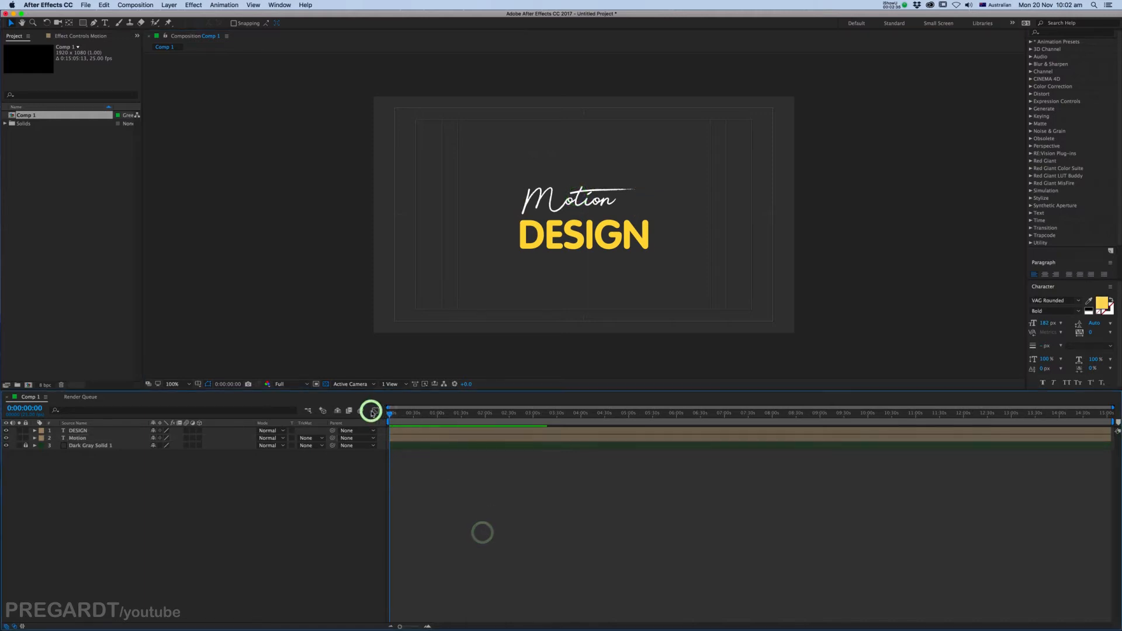
click(78, 438)
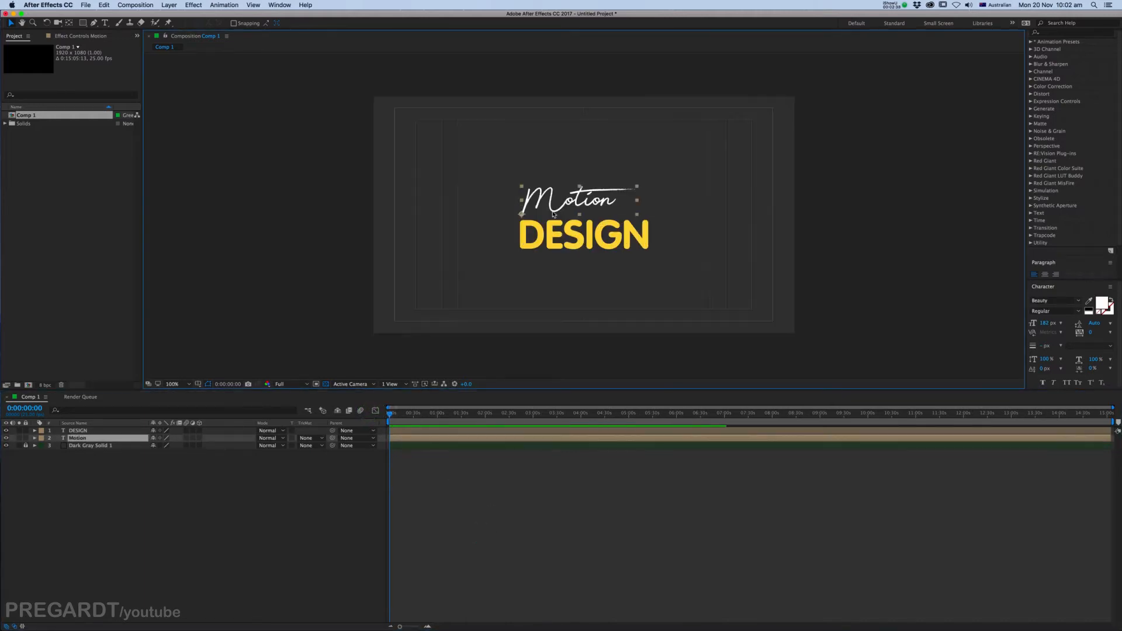
click(172, 384)
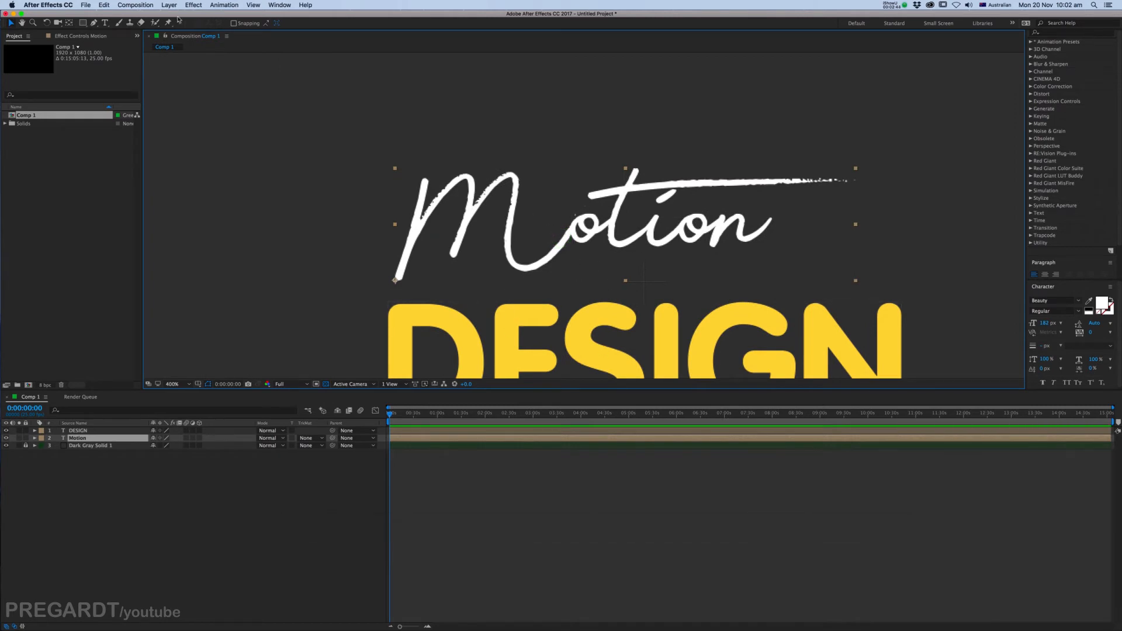
With the Pen tool, trace Bezier mask points from the M's top through its humps
click(93, 23)
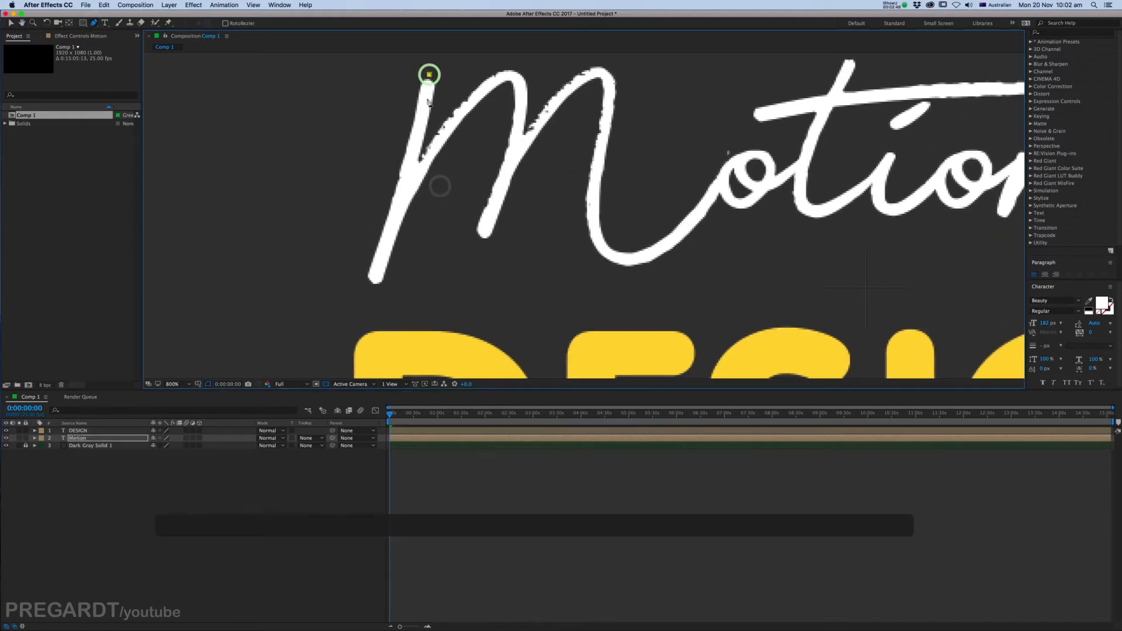
drag(429, 75, 408, 179)
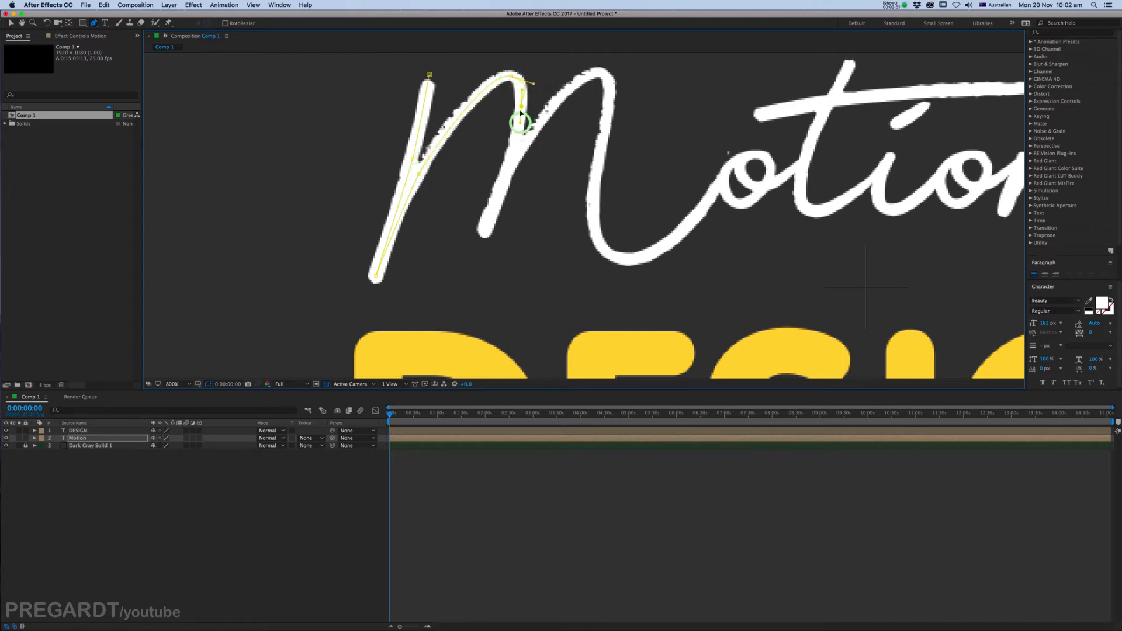
drag(520, 123, 533, 84)
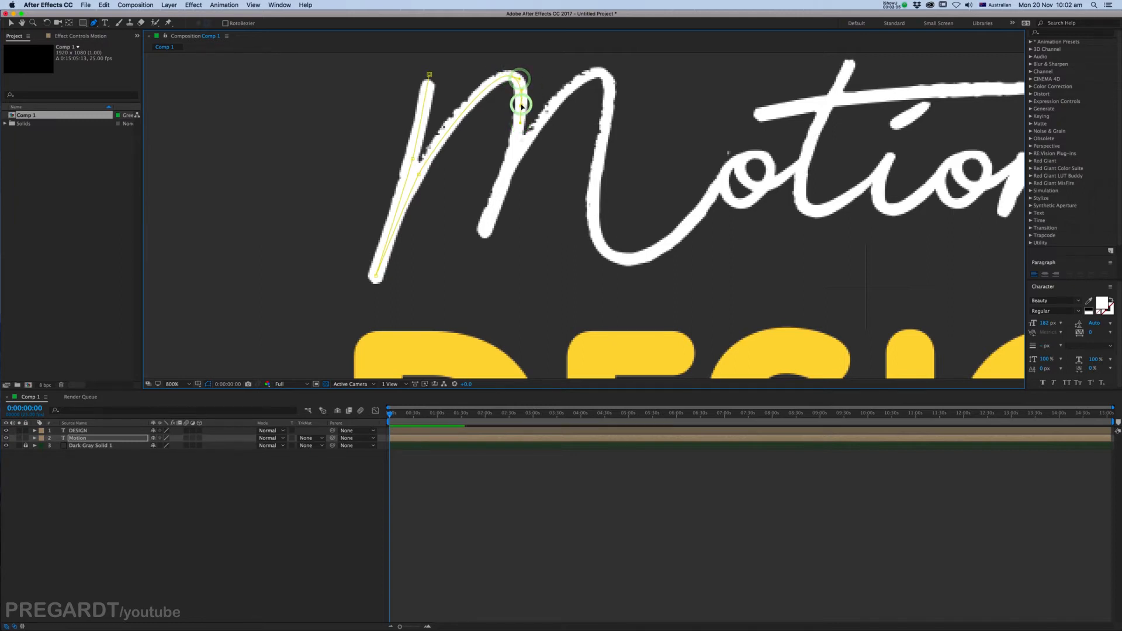
drag(521, 104, 512, 159)
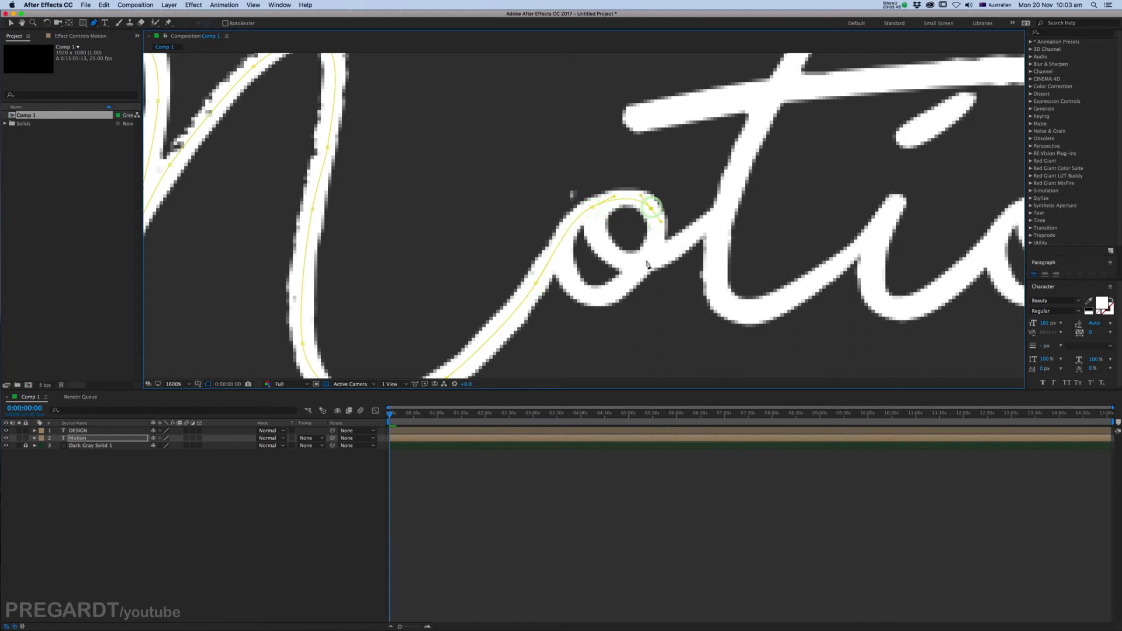
Extend the mask path through the o, t, i and o into the final n's tail
drag(647, 208, 594, 297)
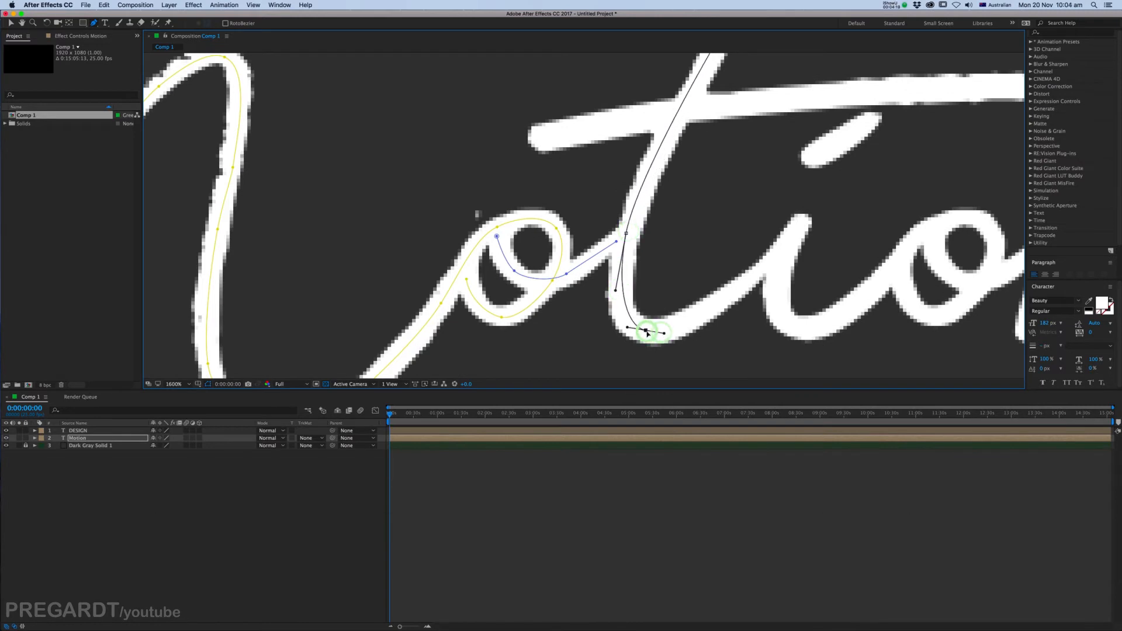
drag(647, 331, 751, 285)
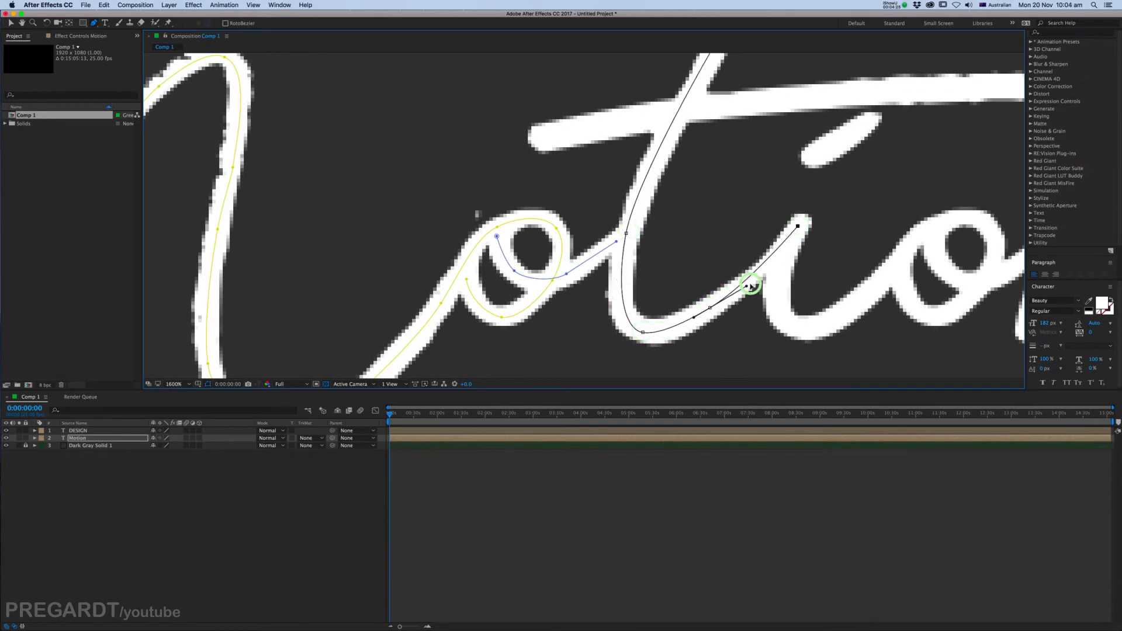
drag(752, 286, 775, 303)
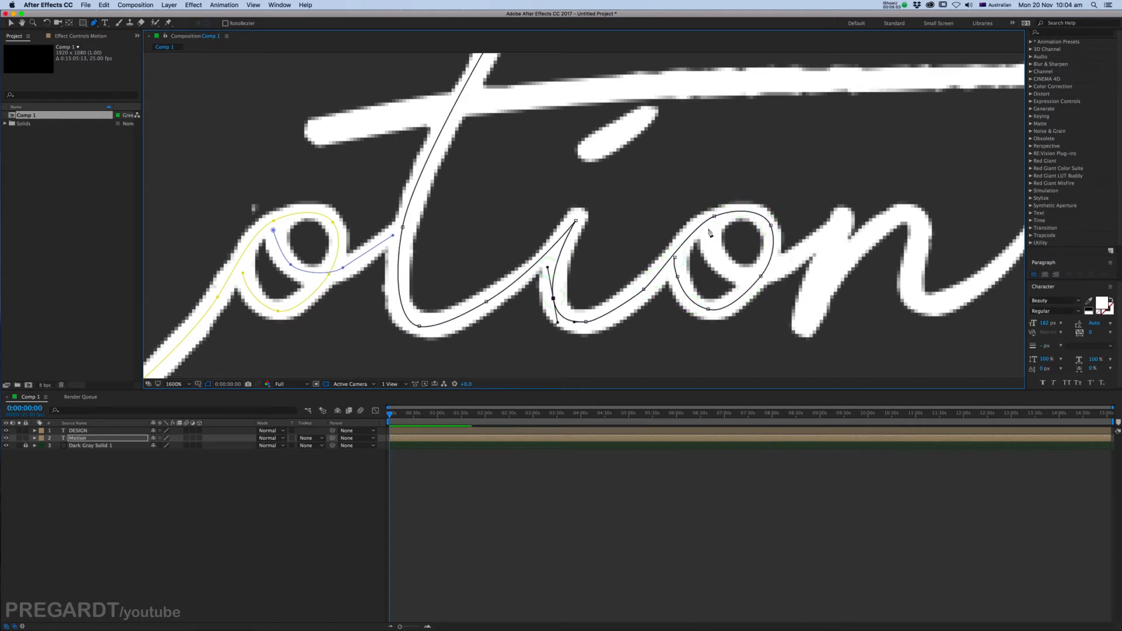
click(820, 287)
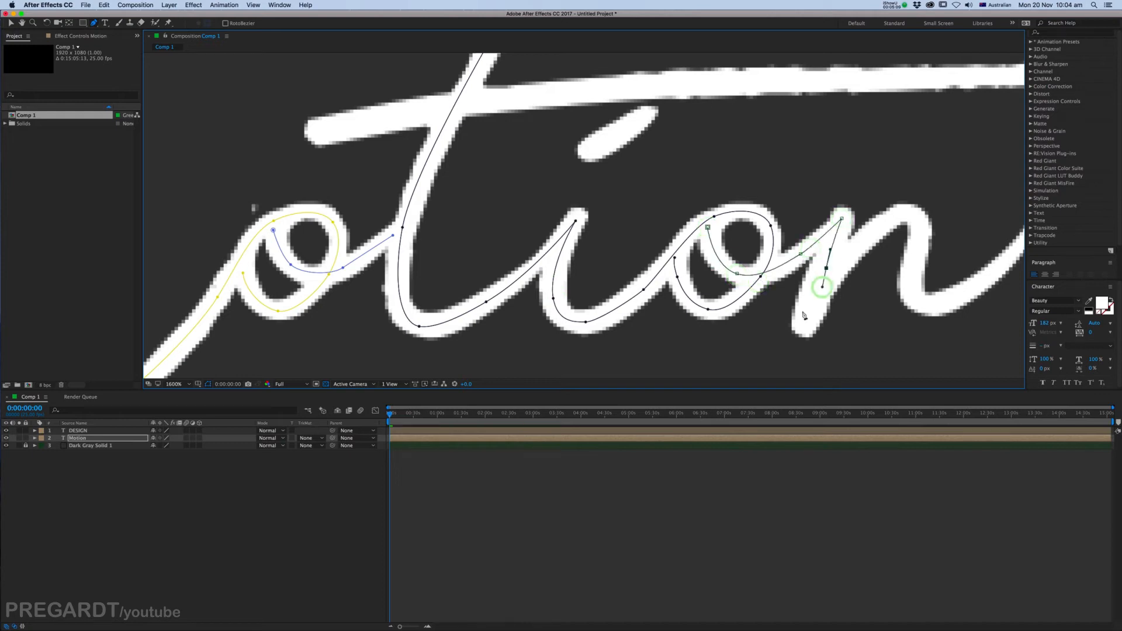
drag(822, 286, 923, 222)
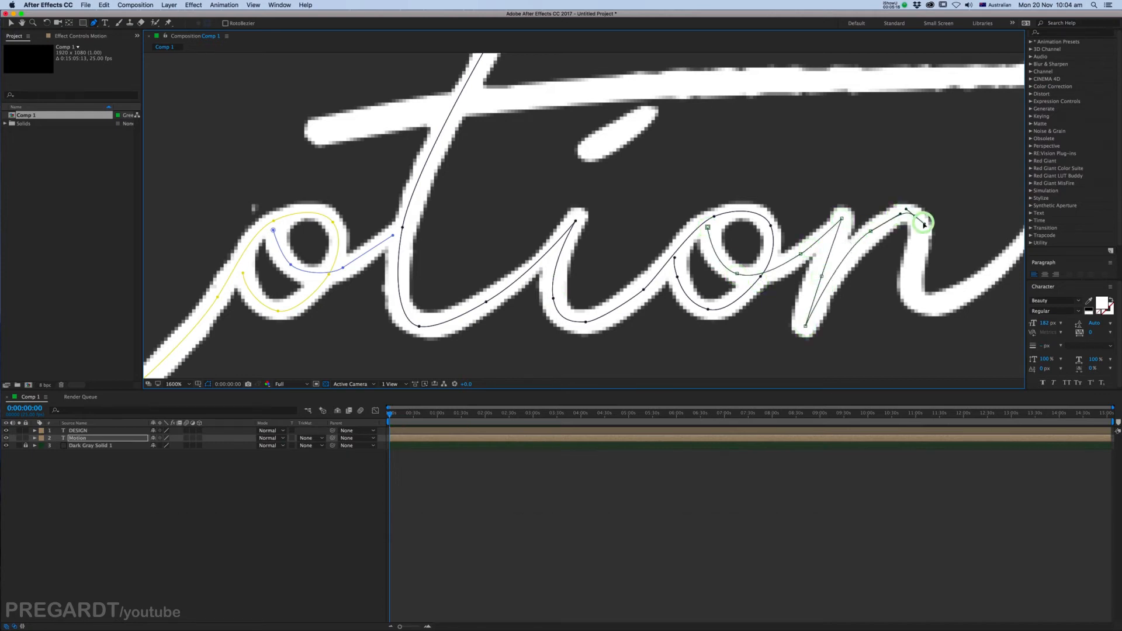
drag(923, 222, 937, 307)
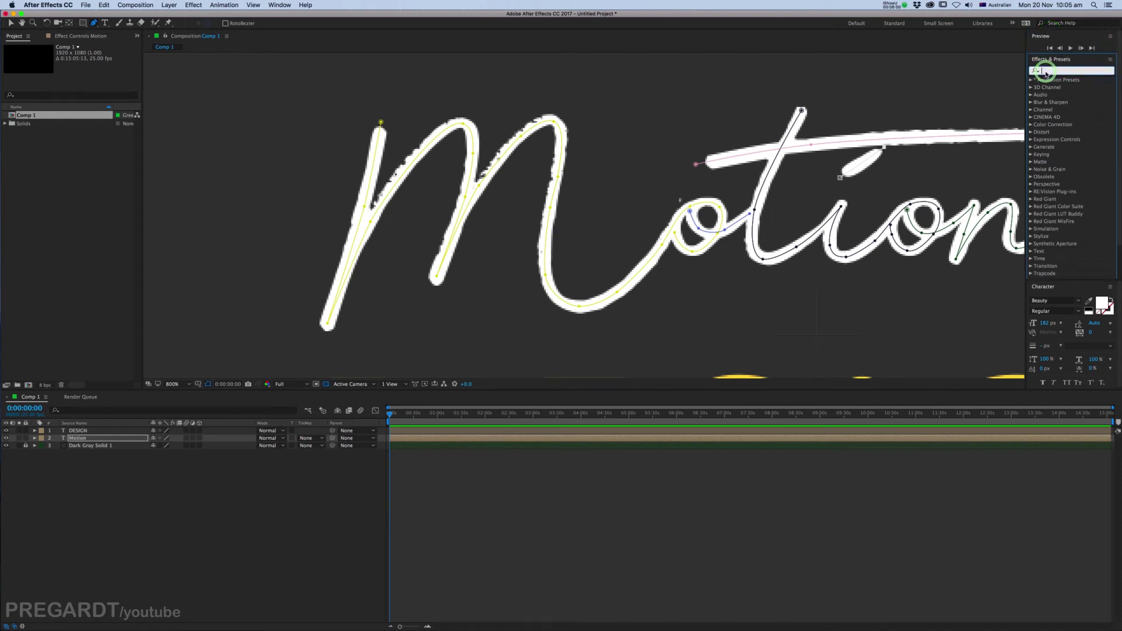
Search 'stroke' in Effects & Presets to apply Generate > Stroke to Motion
click(271, 5)
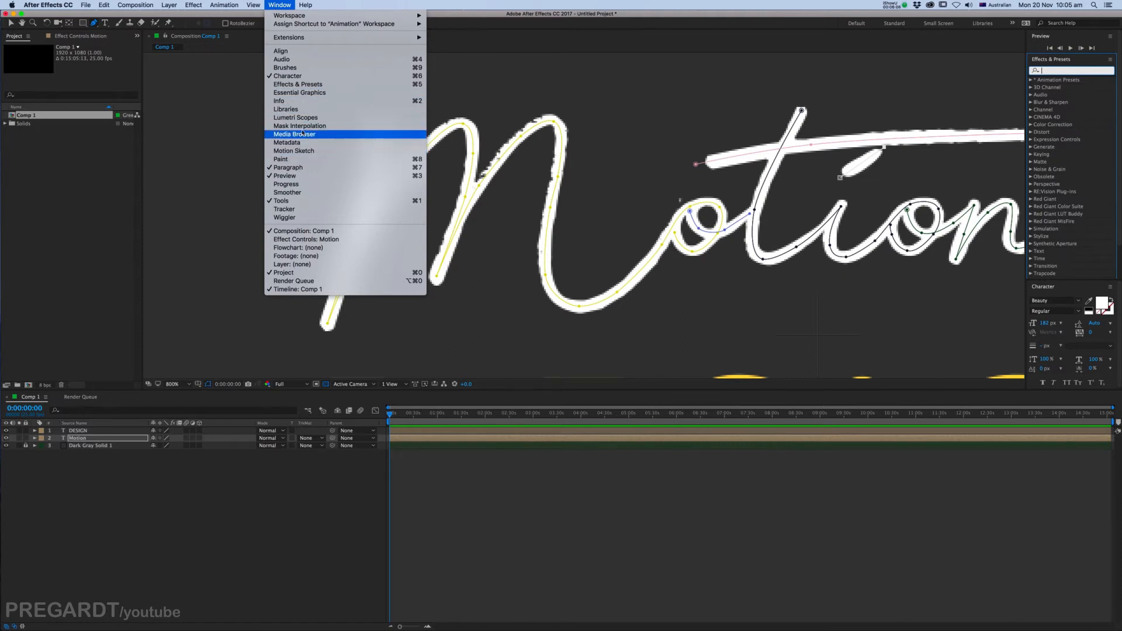
click(304, 87)
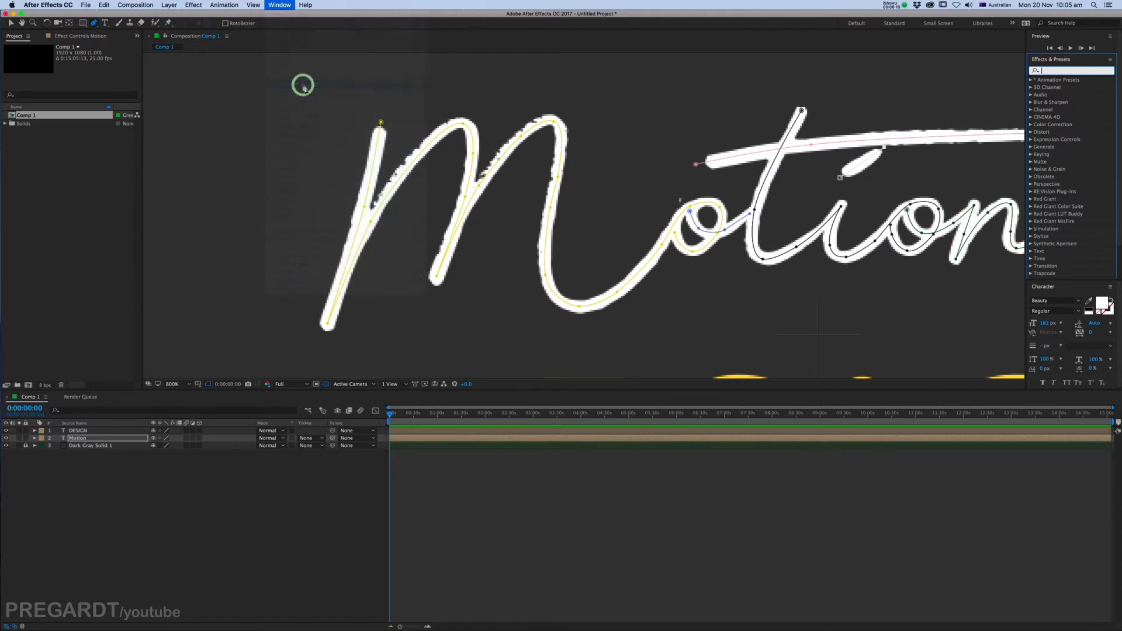
click(1062, 70)
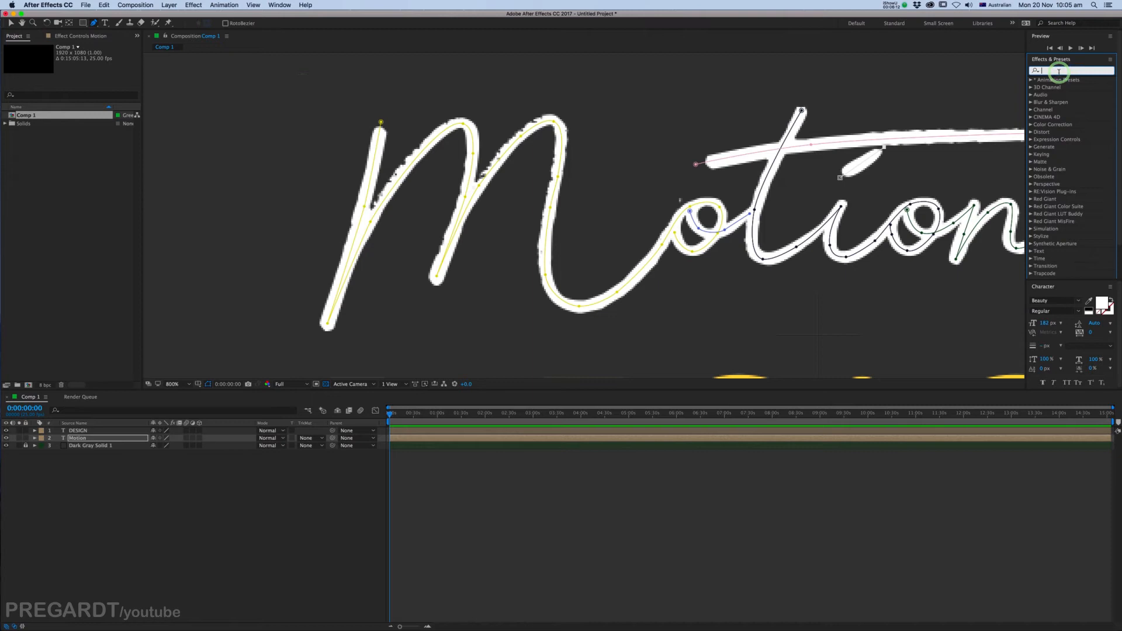
text(stroke)
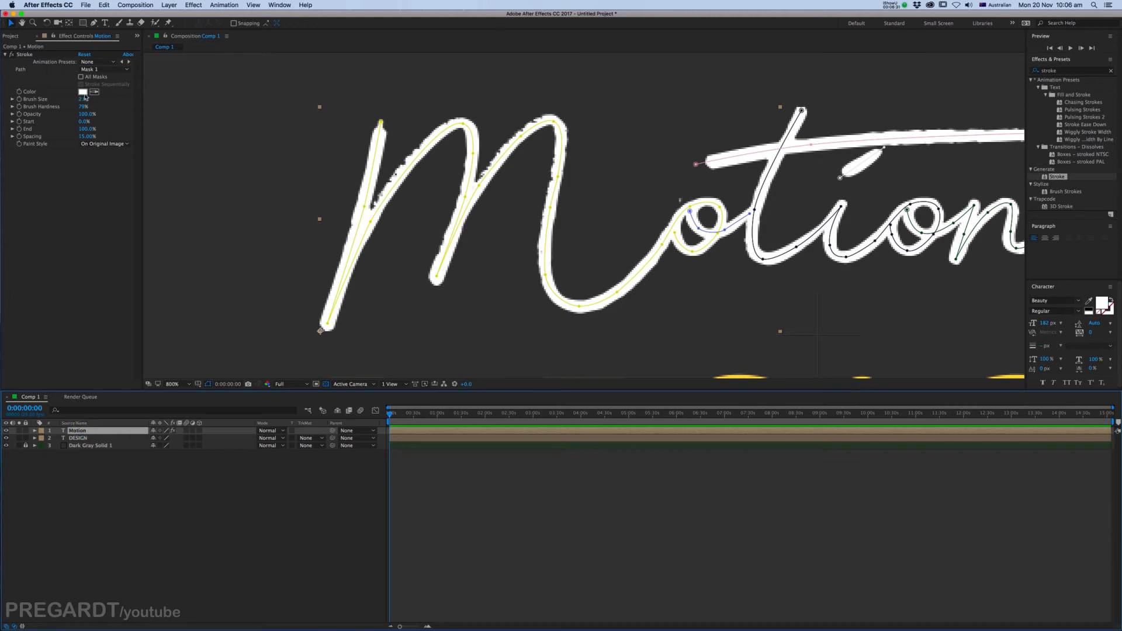
Set the Stroke colour red, tick All Masks, and make Brush Size 5.5
click(68, 91)
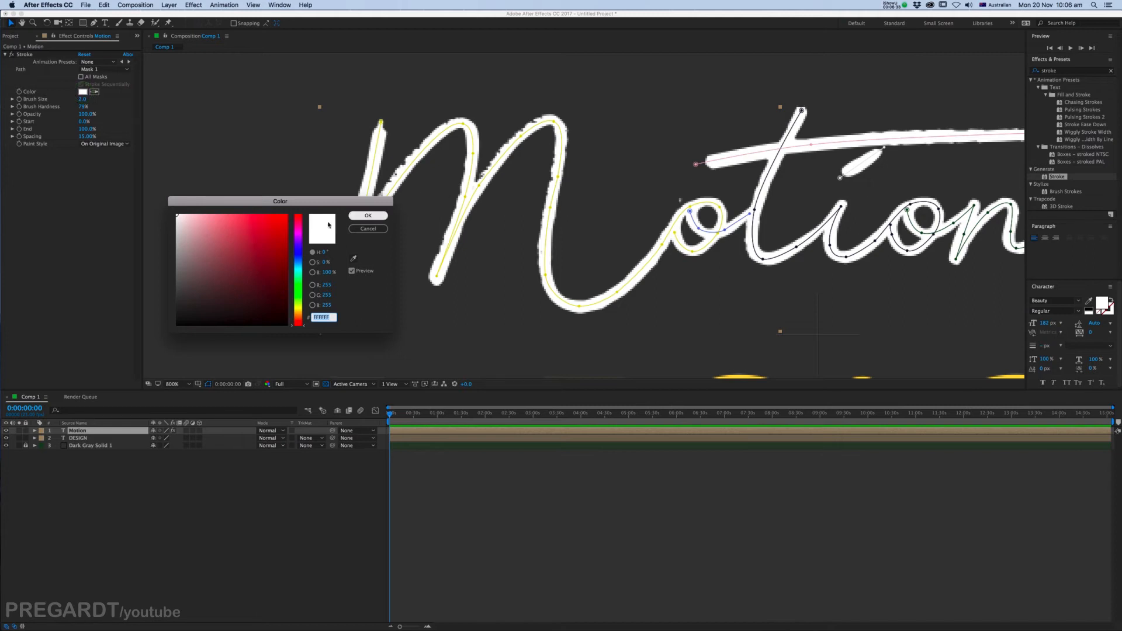
click(290, 213)
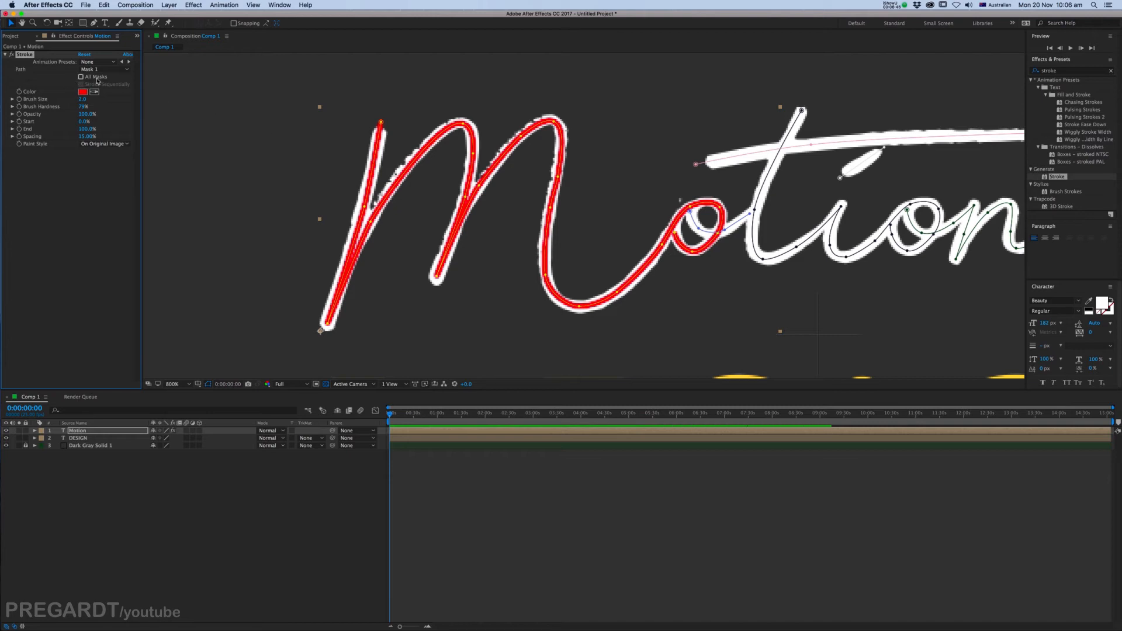
click(77, 77)
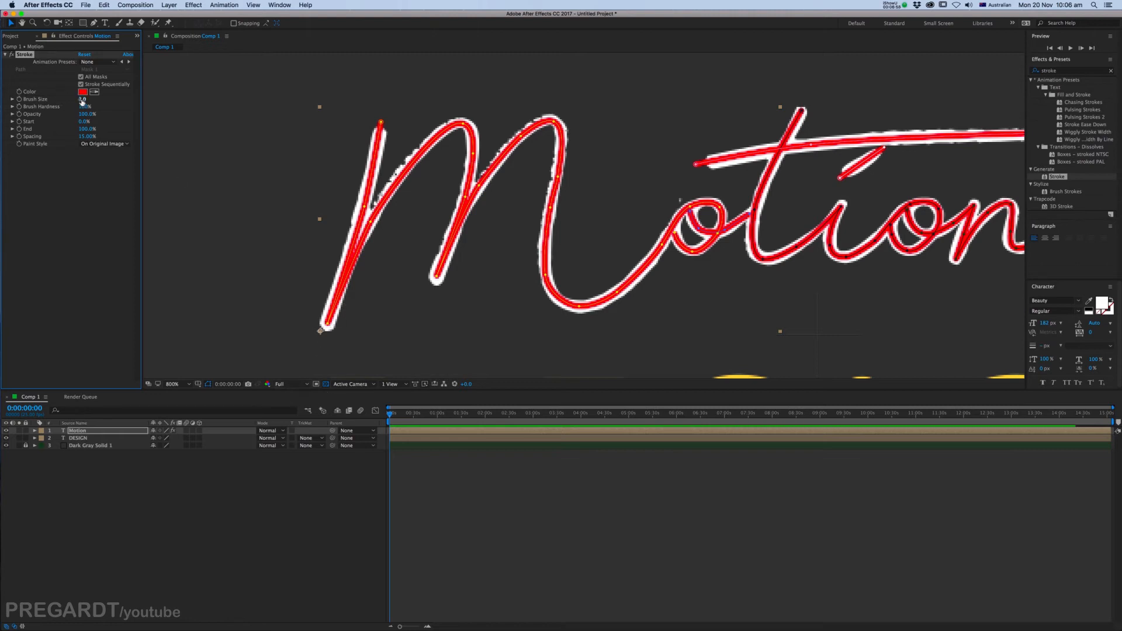
click(84, 98)
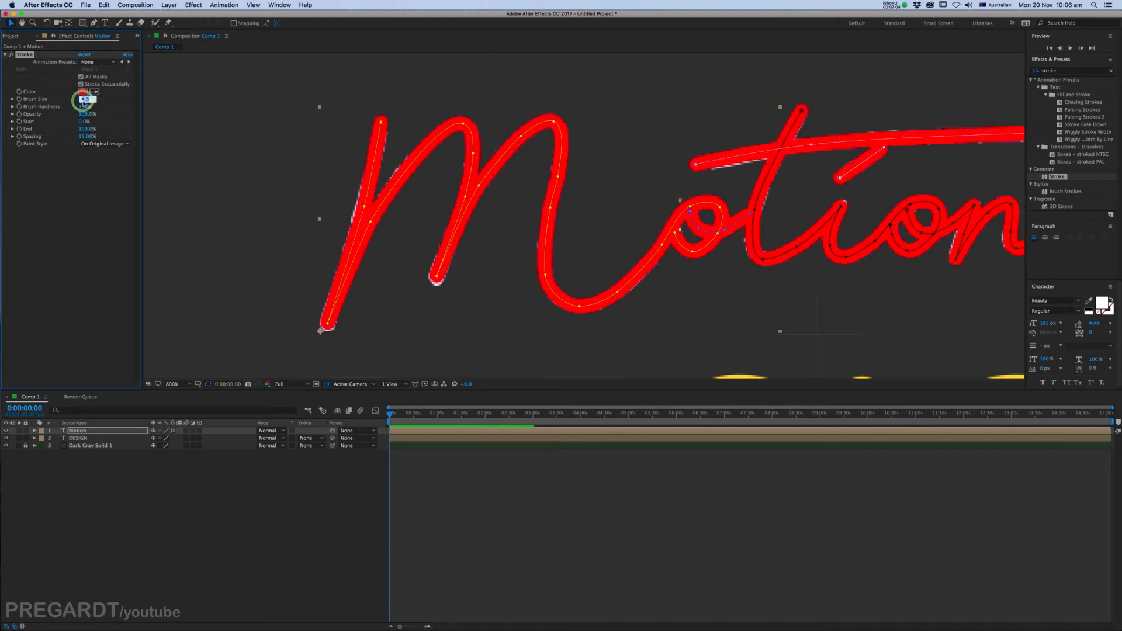
text(5.5)
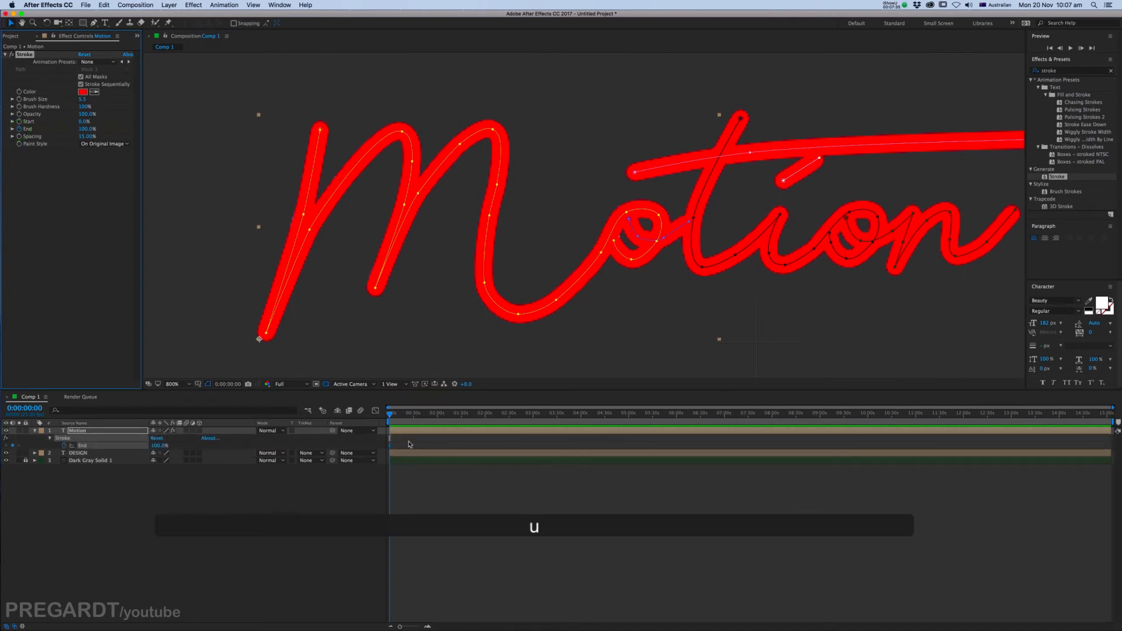
Move the CTI to the draw-on end point and trim the comp to the work area
click(434, 425)
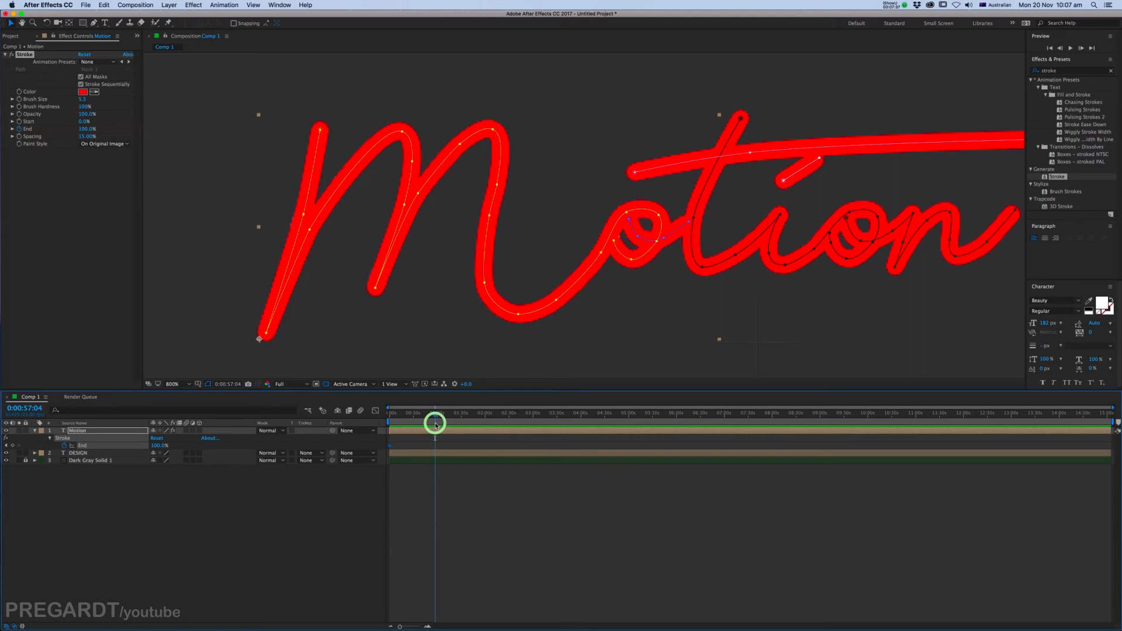
right_click(435, 425)
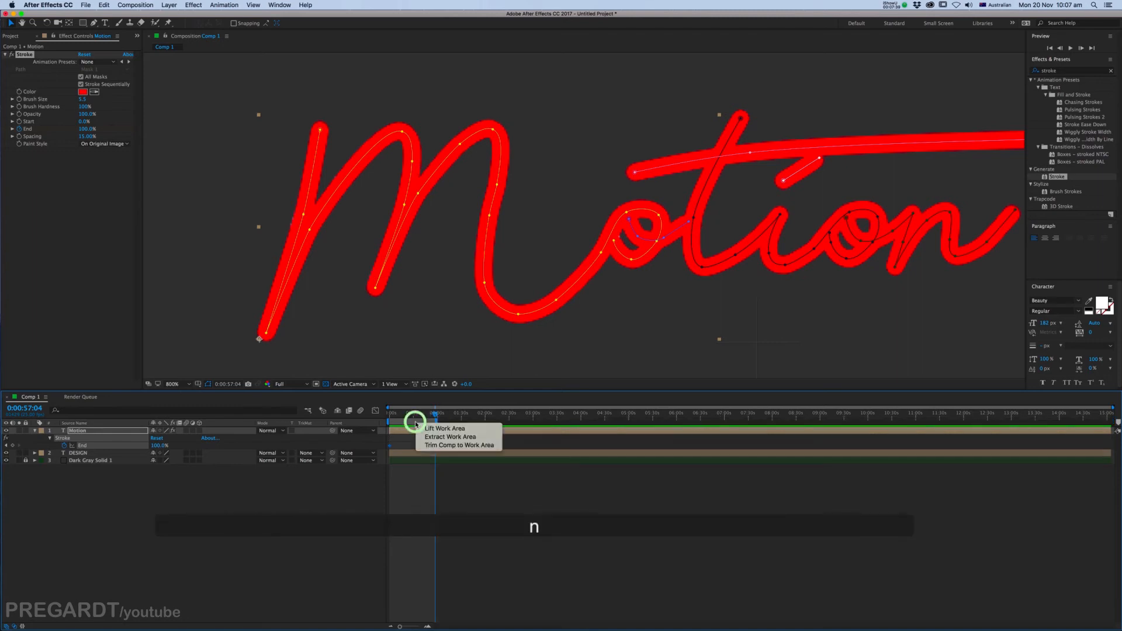
click(451, 437)
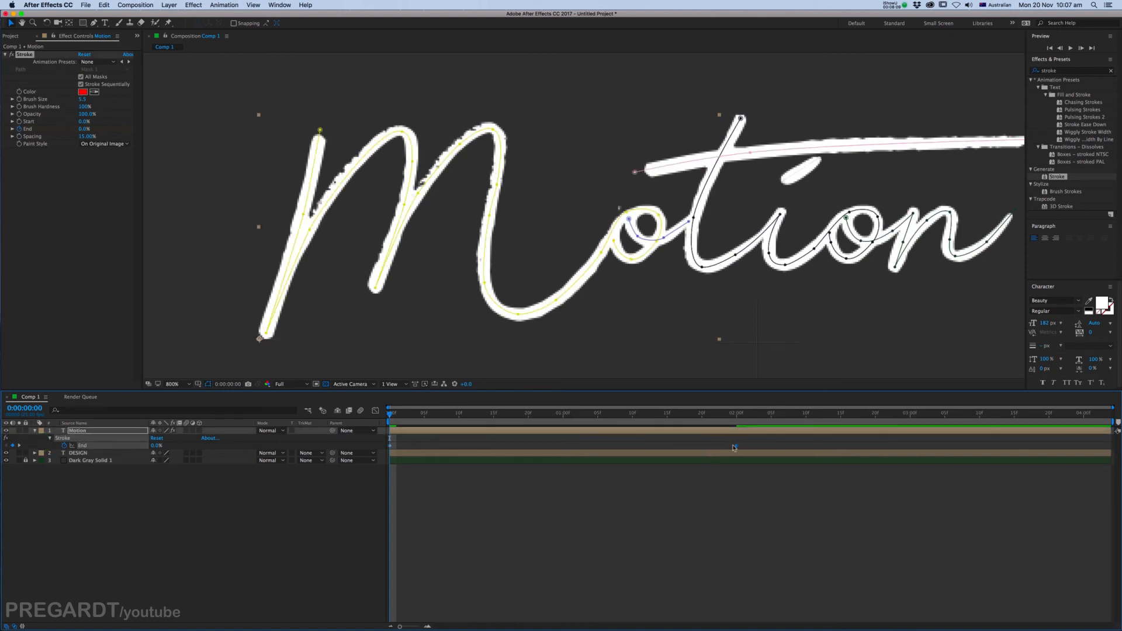
Ease the Stroke End keyframes and stretch the incoming influence so the draw-on starts fast and slows
right_click(734, 446)
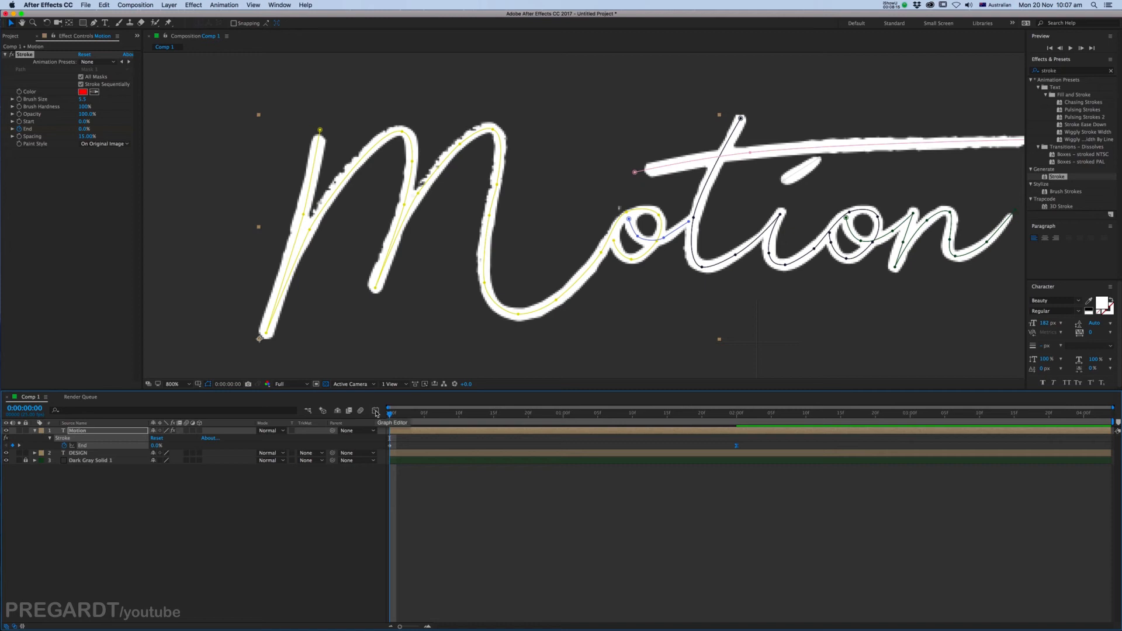
click(374, 411)
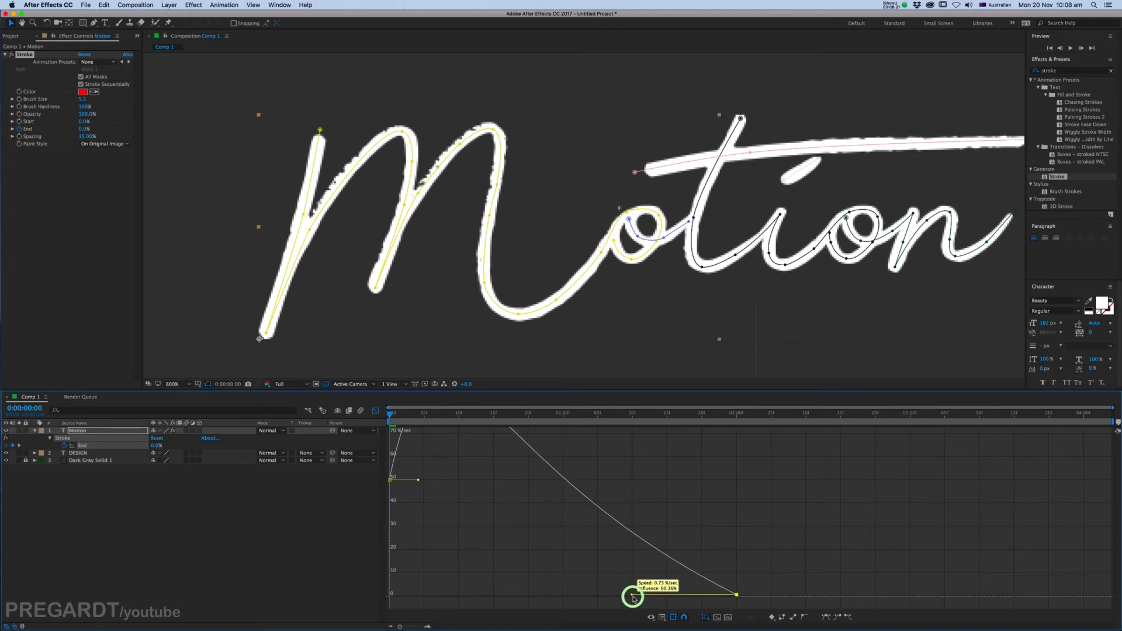
drag(633, 596, 614, 596)
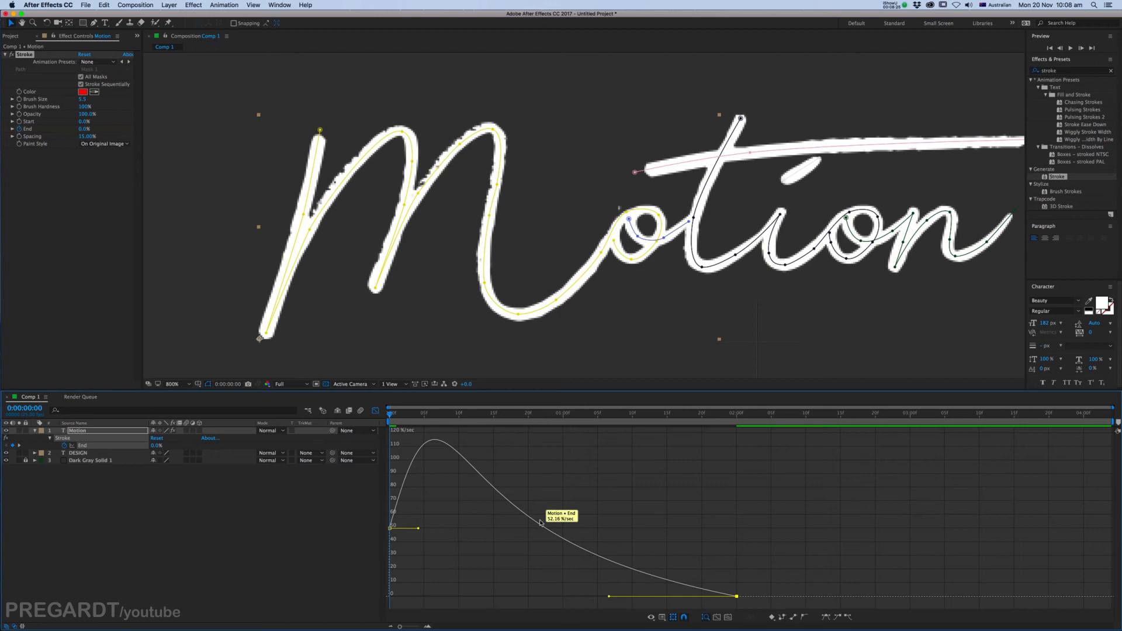
click(375, 412)
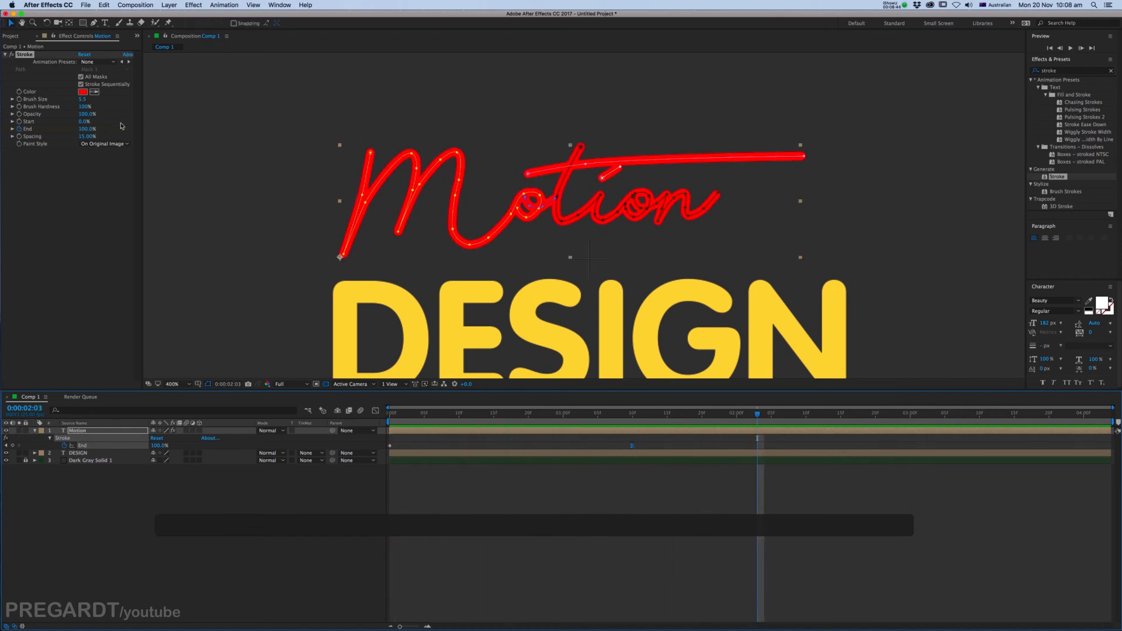
Set the Stroke's Paint Style to Reveal Original Image so Motion shows its white lettering
click(104, 144)
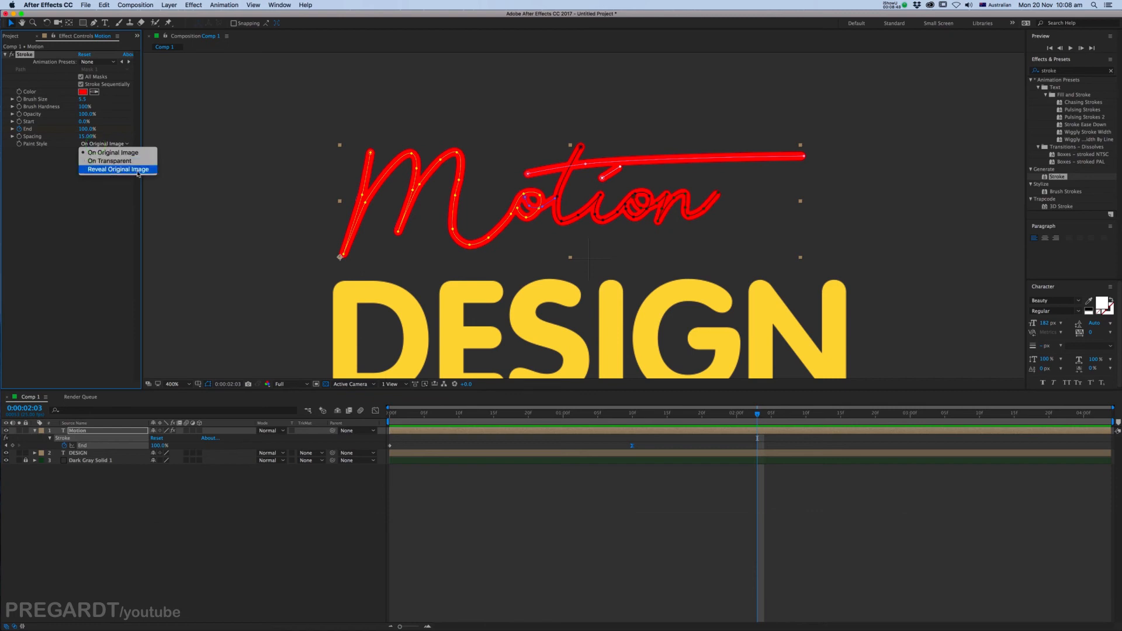
click(117, 168)
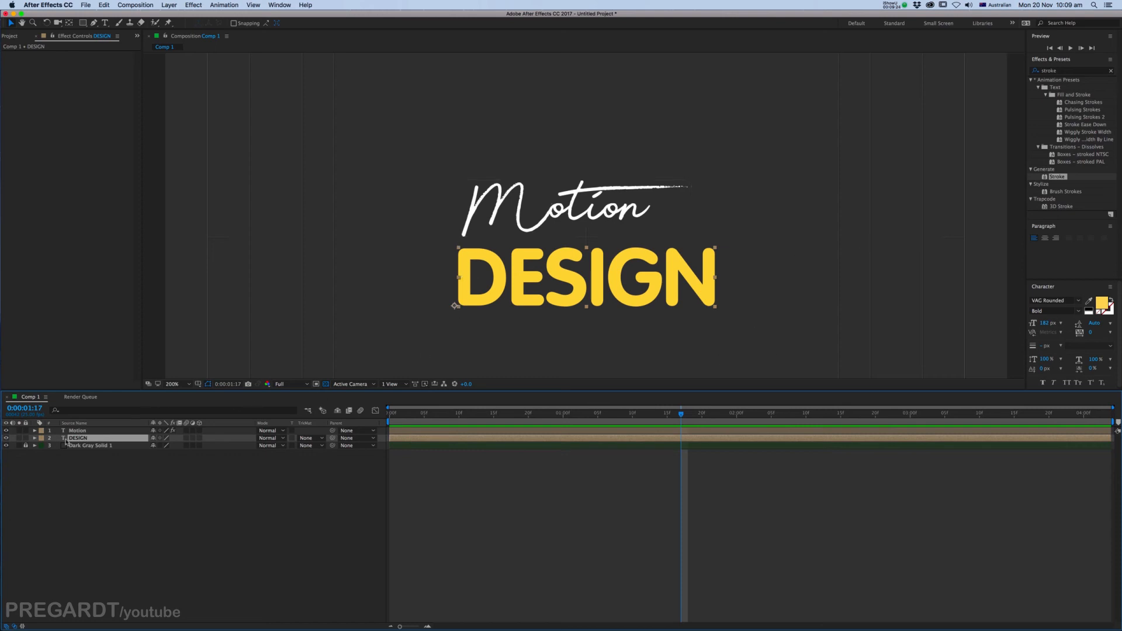
Give the DESIGN layer a green label and return to the Selection tool via V
click(42, 438)
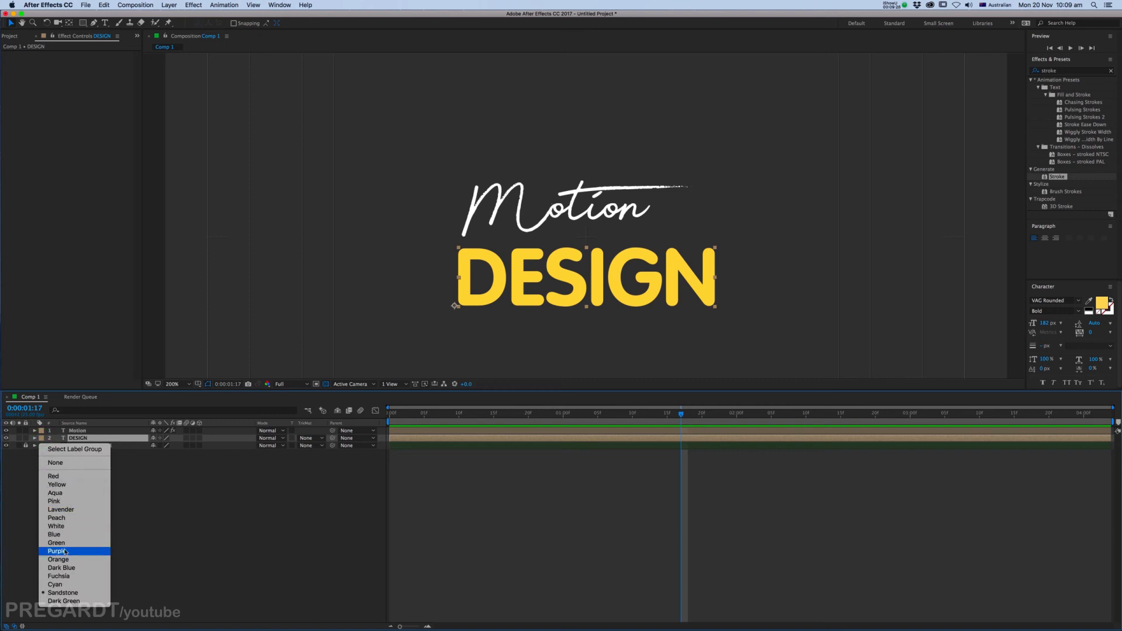
click(54, 543)
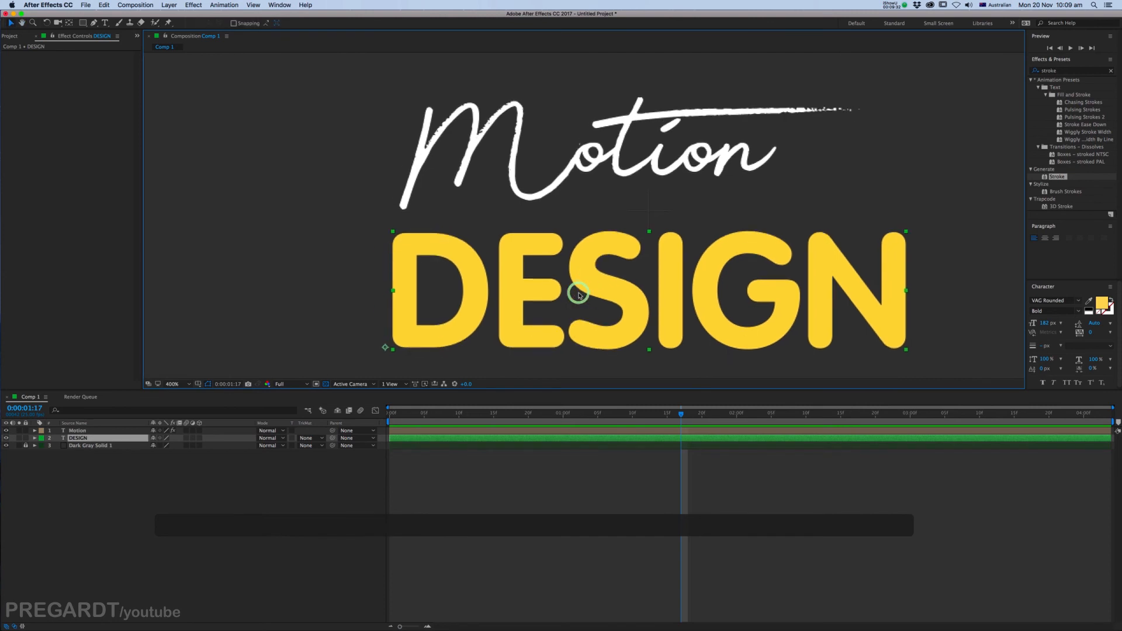
key(v)
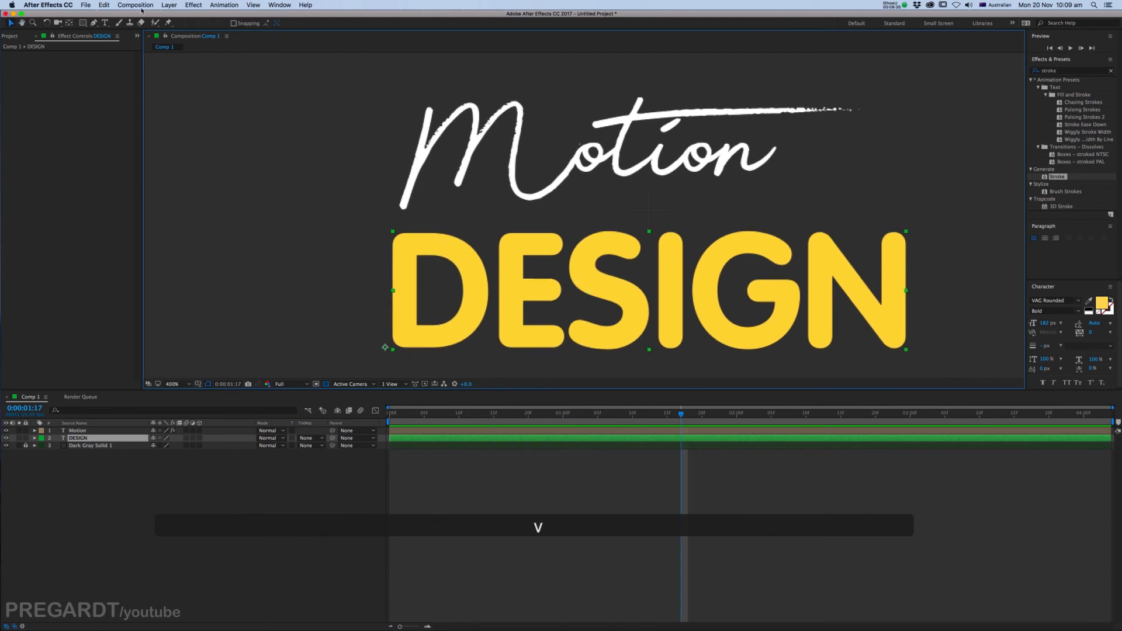
click(170, 5)
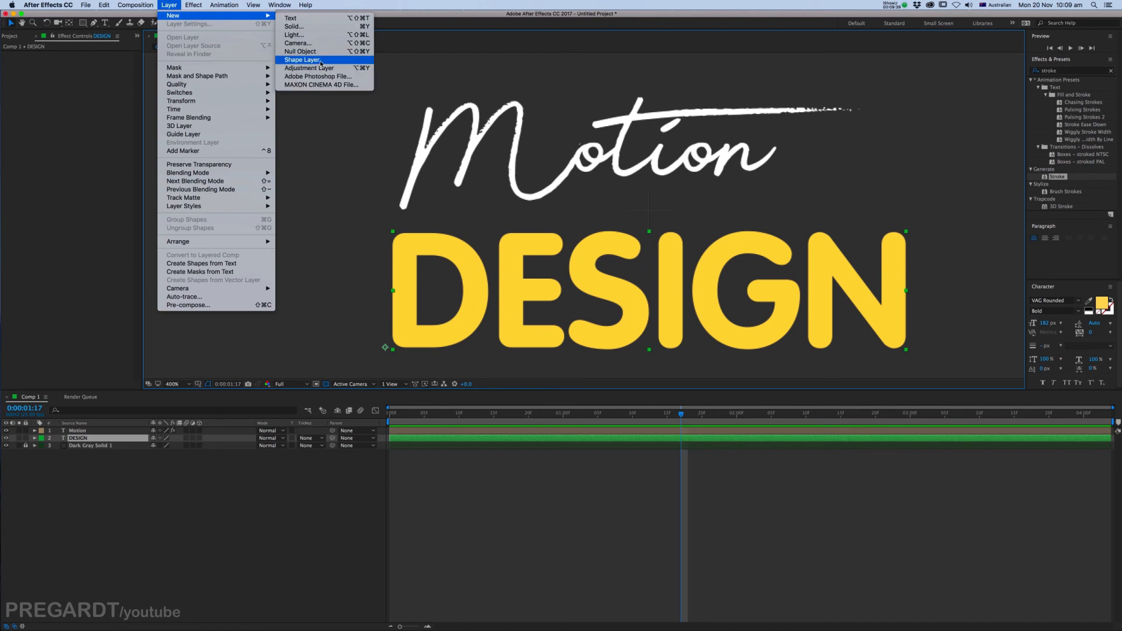
Create a shape layer and draw a red rectangle covering all of DESIGN, then select DESIGN
click(308, 60)
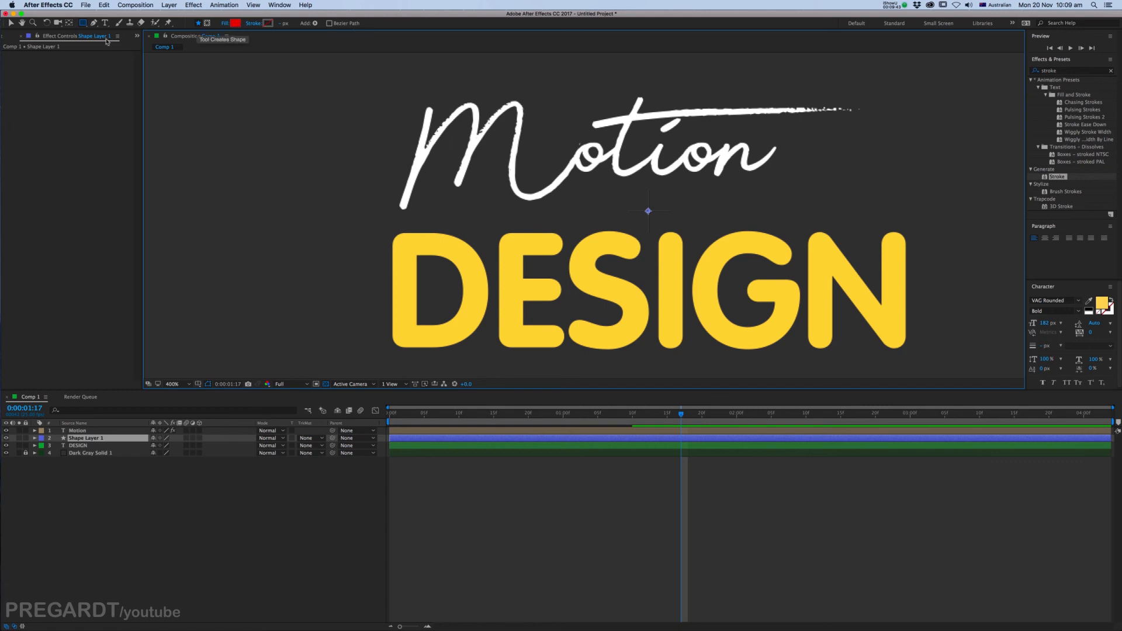
click(82, 23)
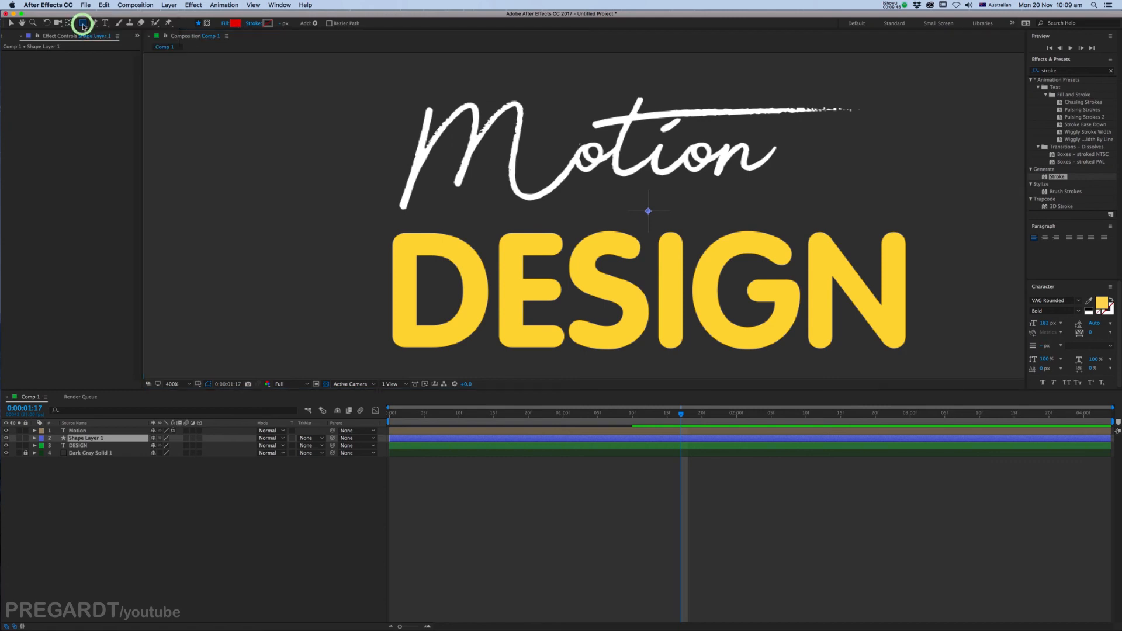
drag(378, 226, 472, 269)
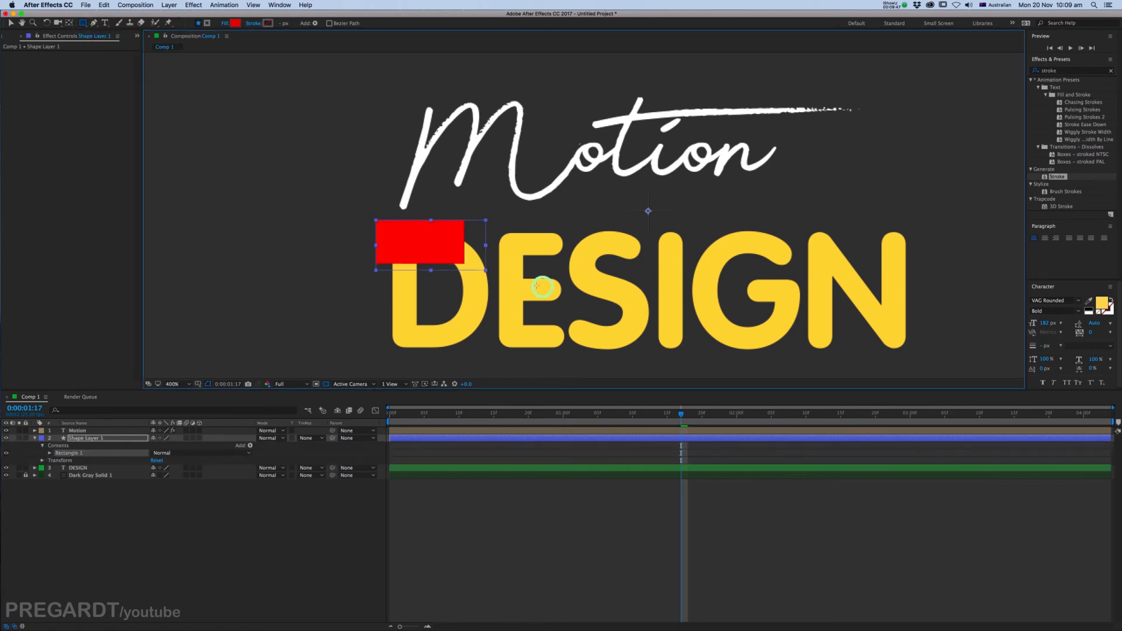
drag(479, 270, 926, 361)
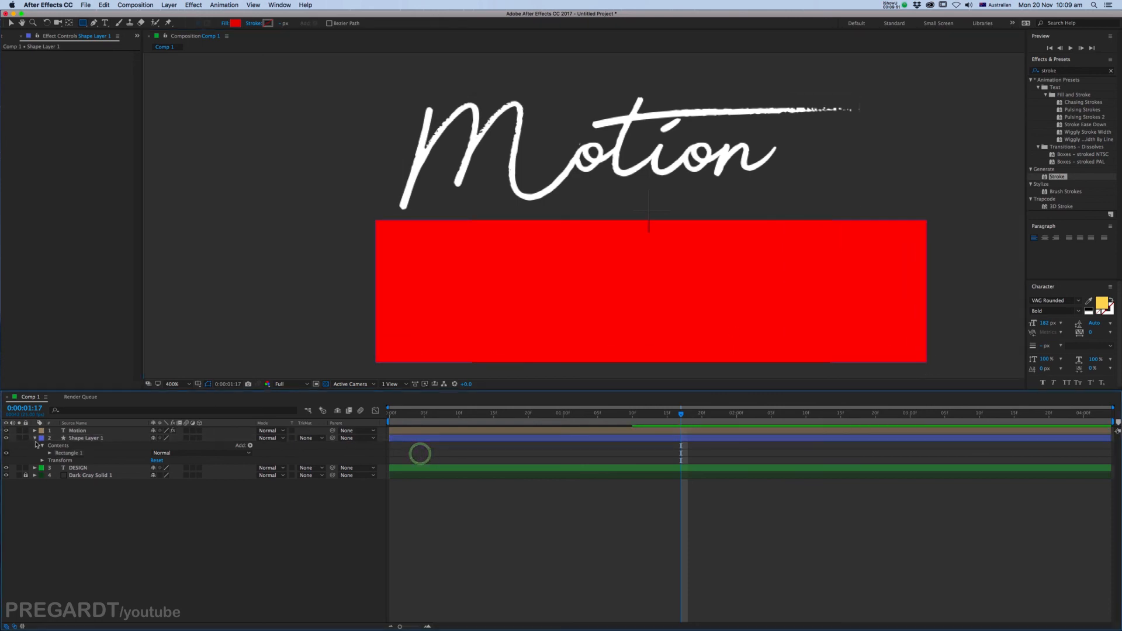
click(42, 437)
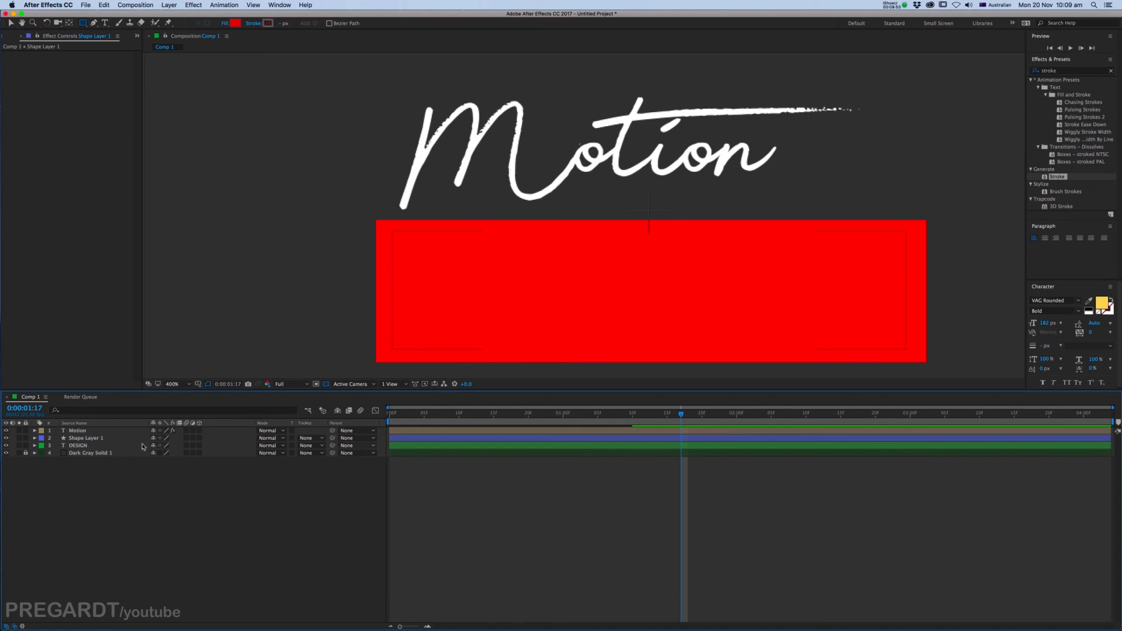
click(78, 446)
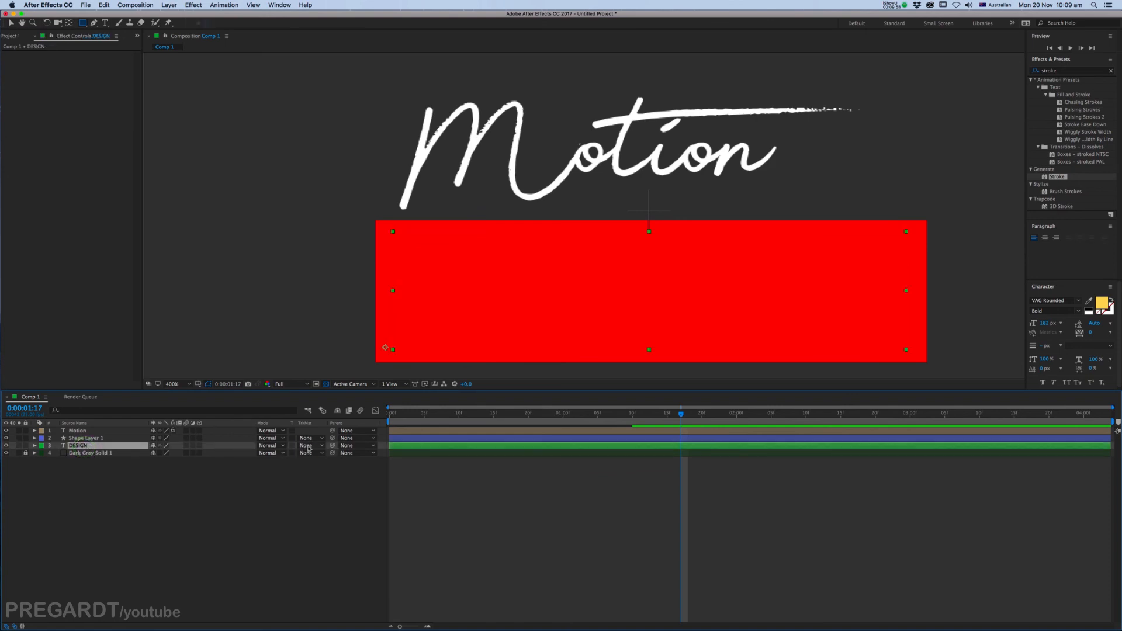
Set DESIGN's Track Matte to Alpha Matte "Shape Layer 1" and reveal its Position property
click(306, 445)
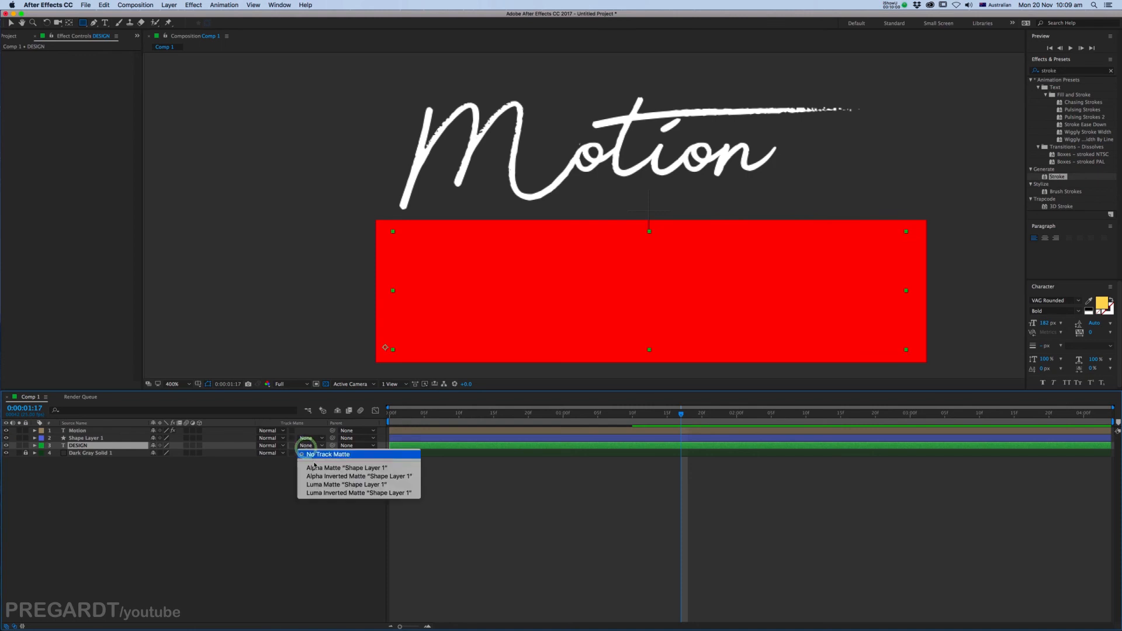
click(336, 467)
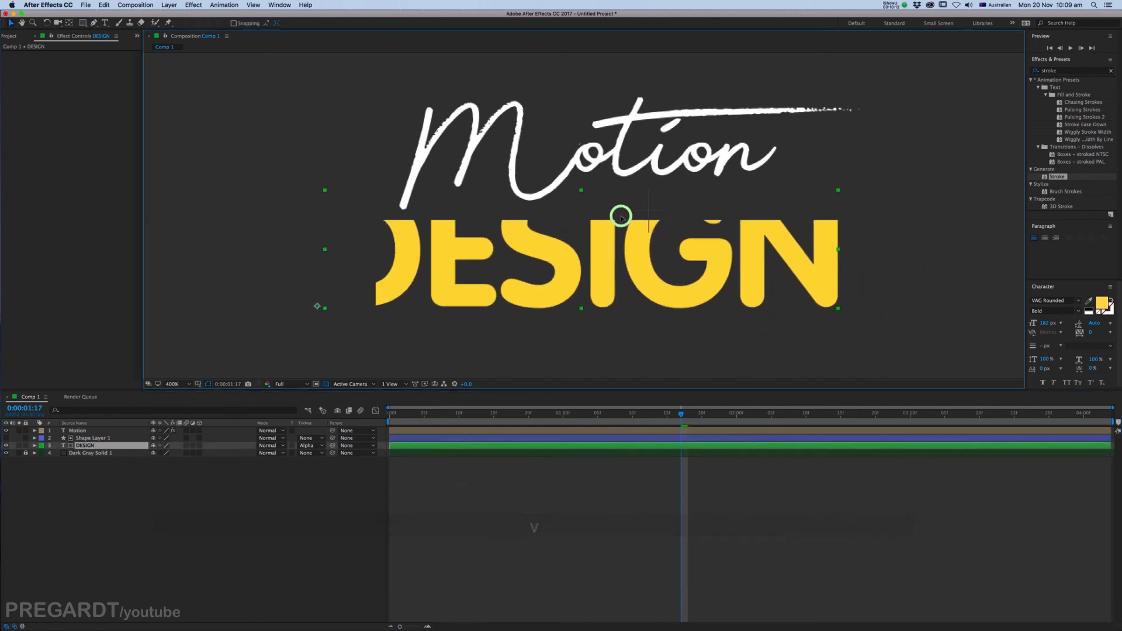
key(cmd+z)
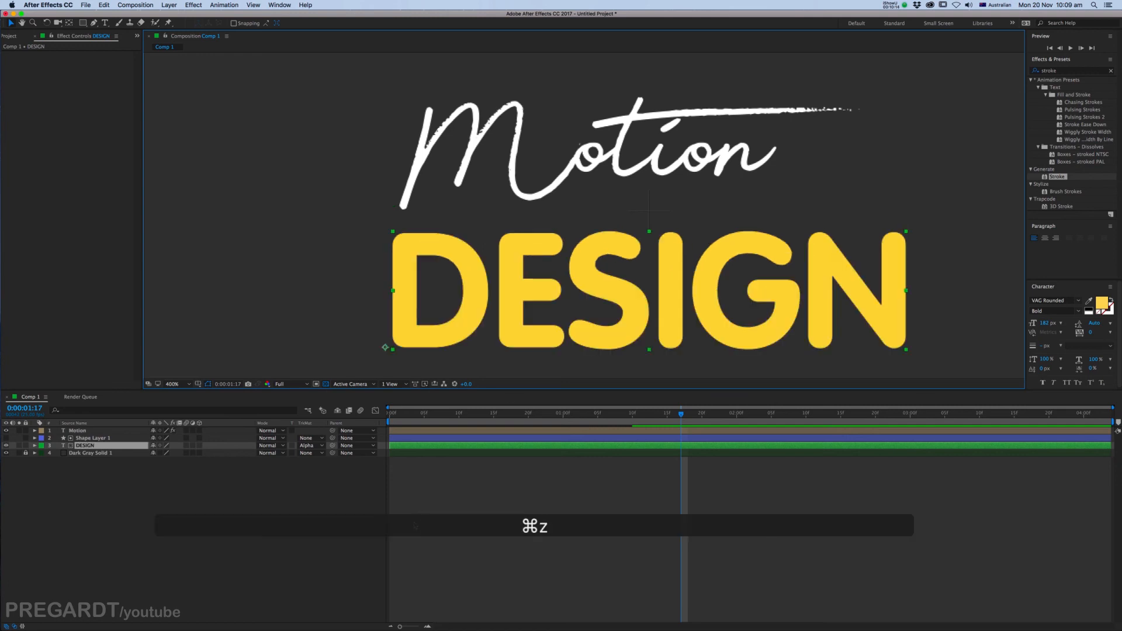
key(p)
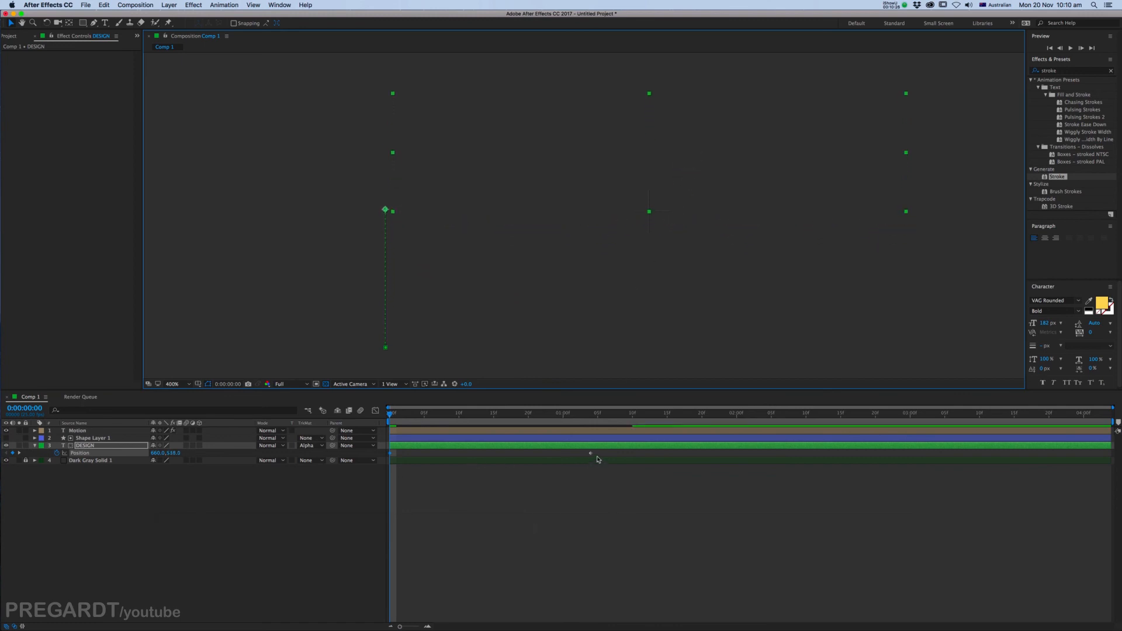
Apply Easy Ease to DESIGN's Position keyframes and shape the speed graph for a fast start and gentle settle
right_click(591, 454)
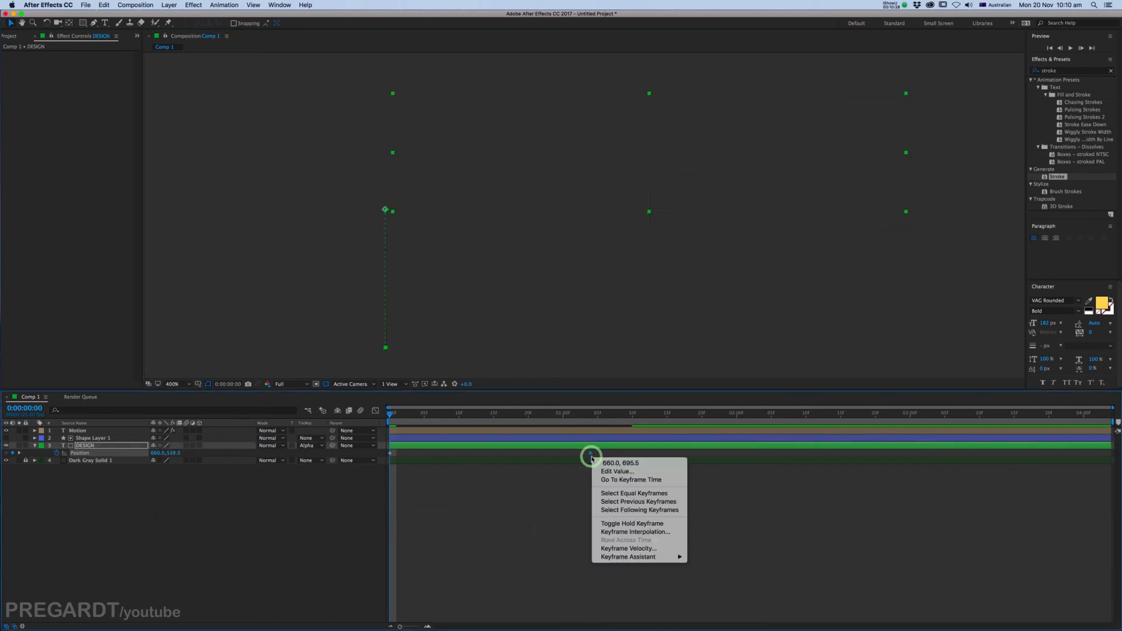
mouse_move(627, 557)
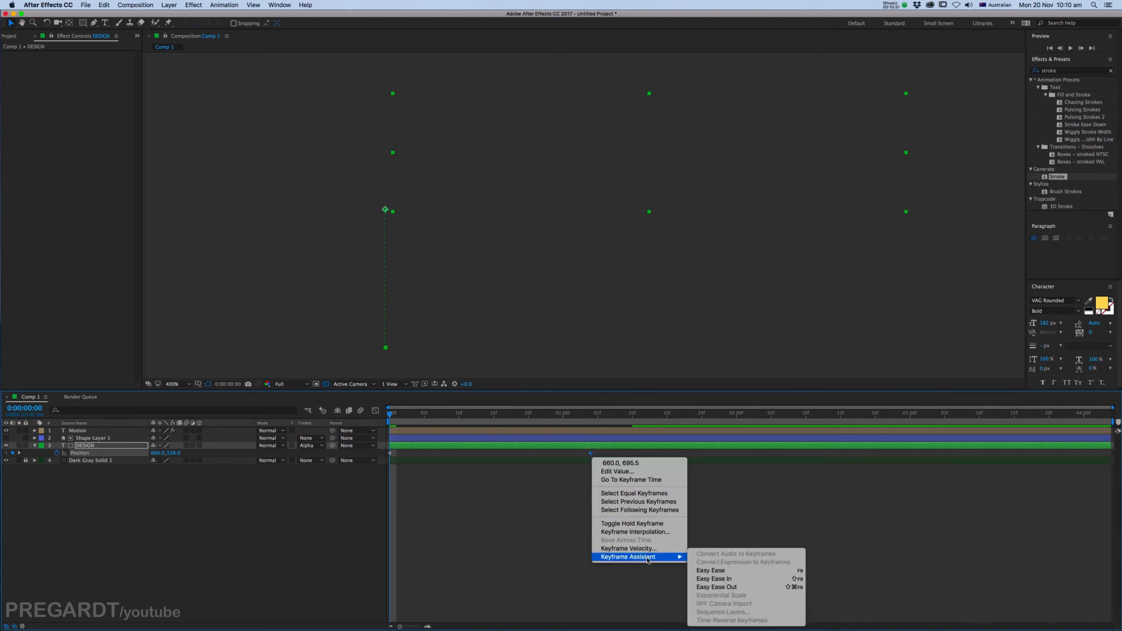
click(713, 570)
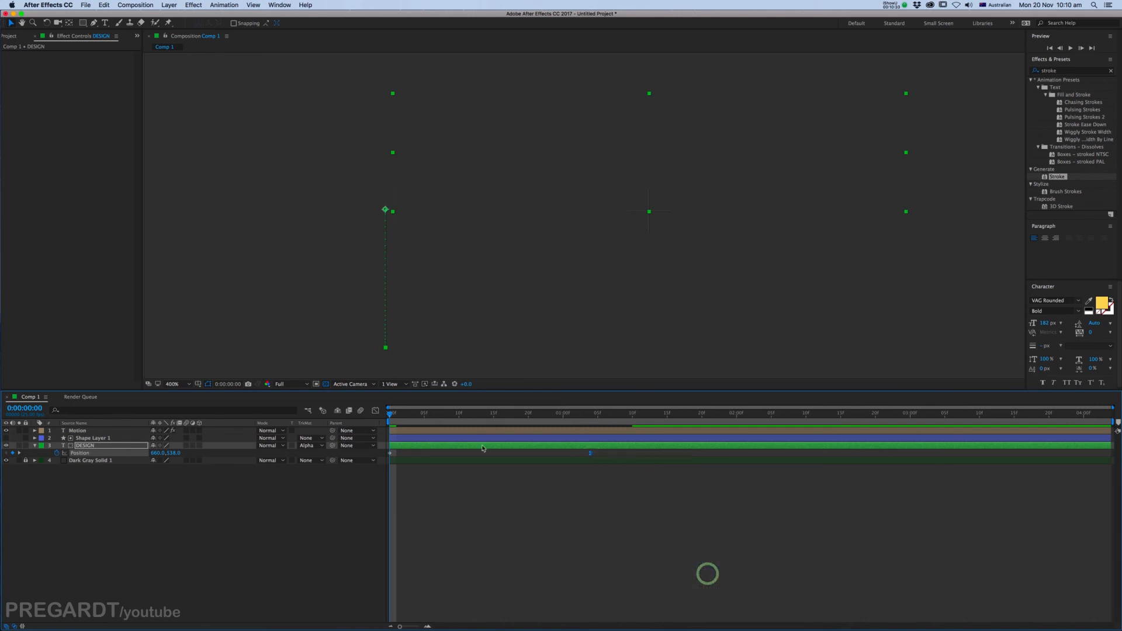
mouse_move(374, 411)
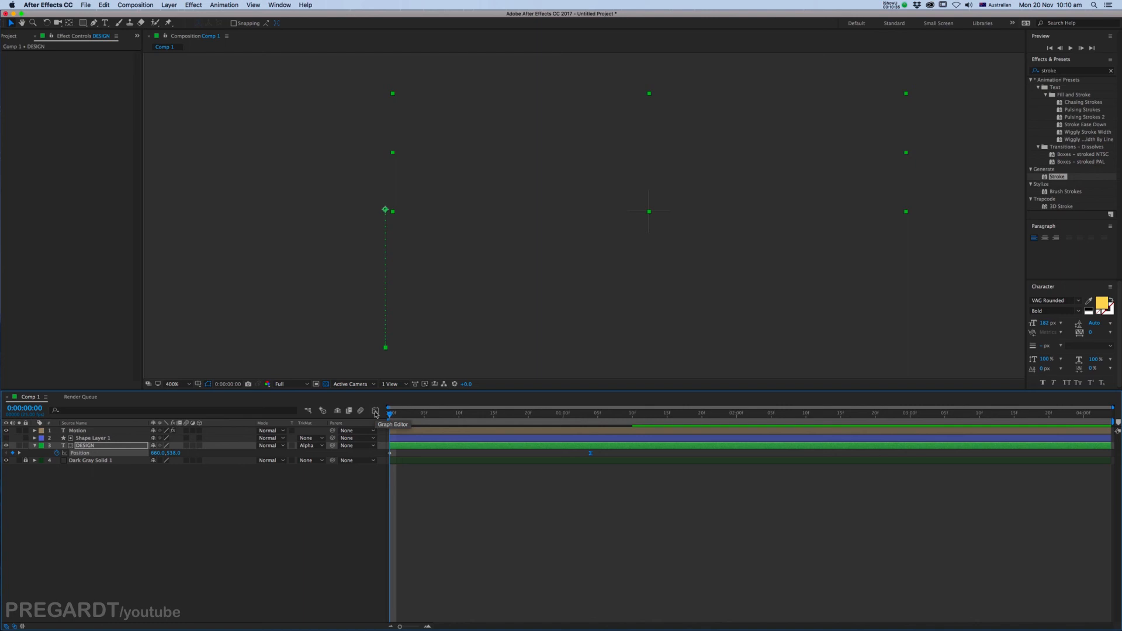
click(374, 412)
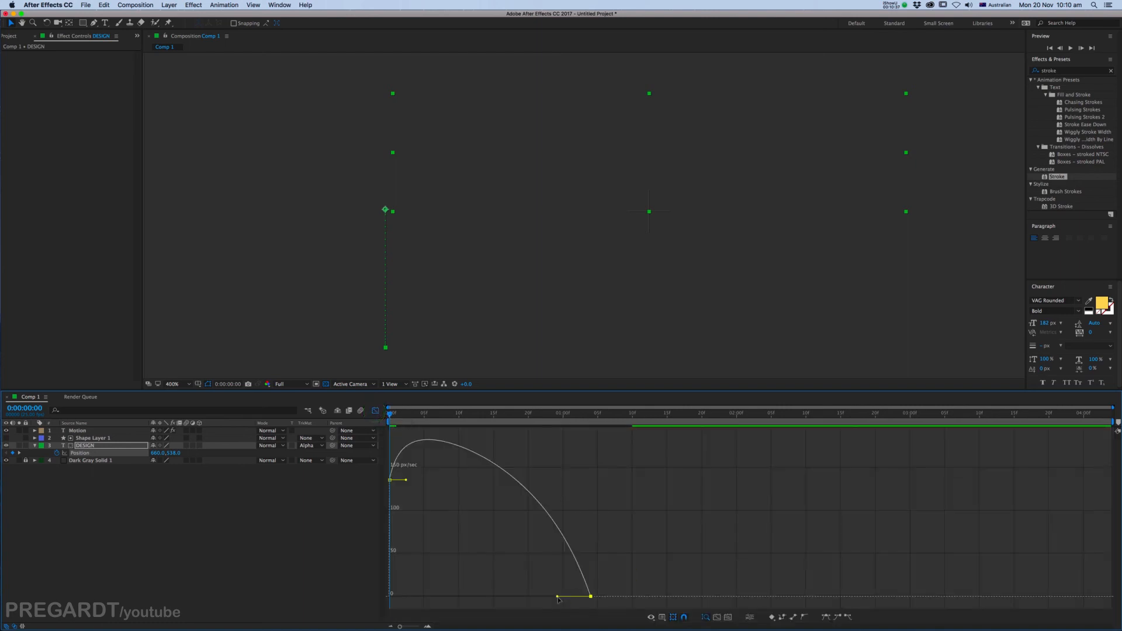
drag(559, 596, 519, 597)
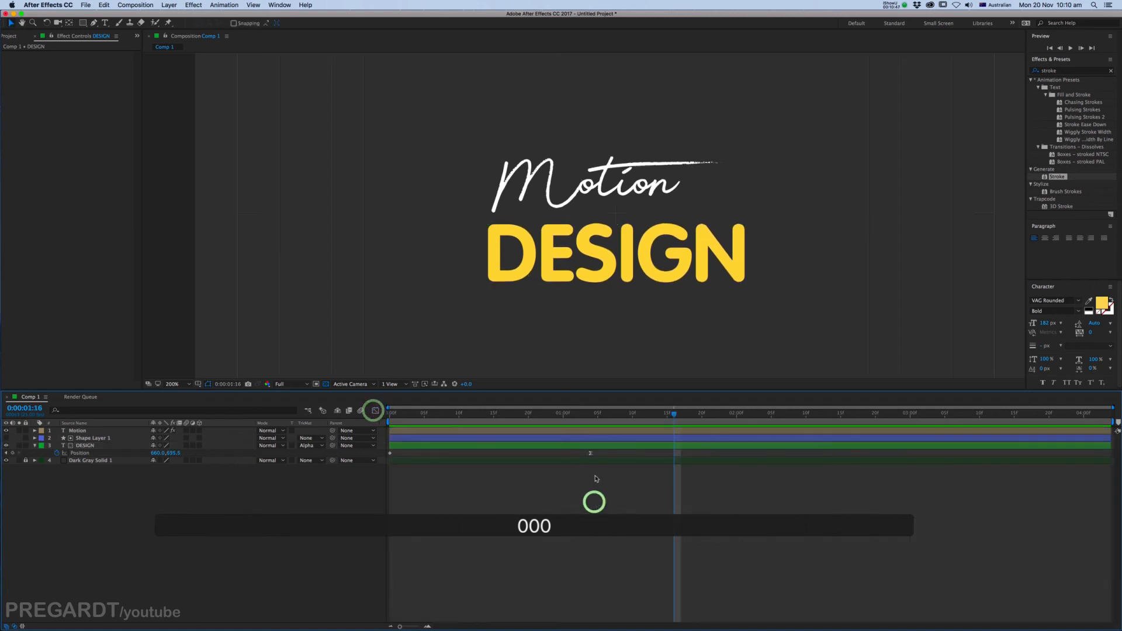
click(84, 445)
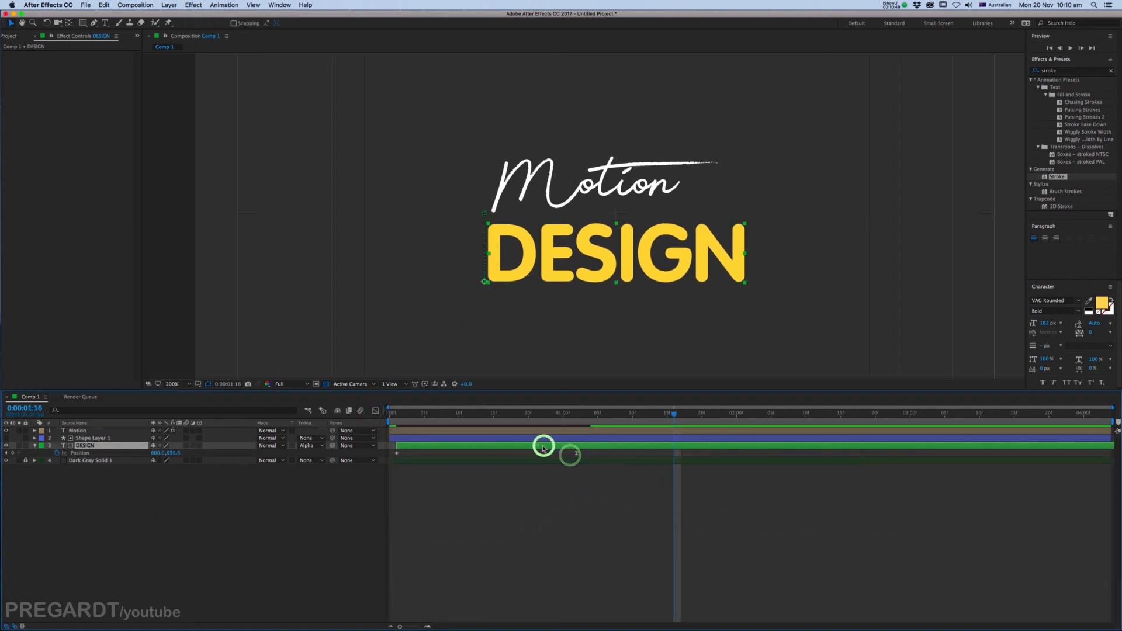